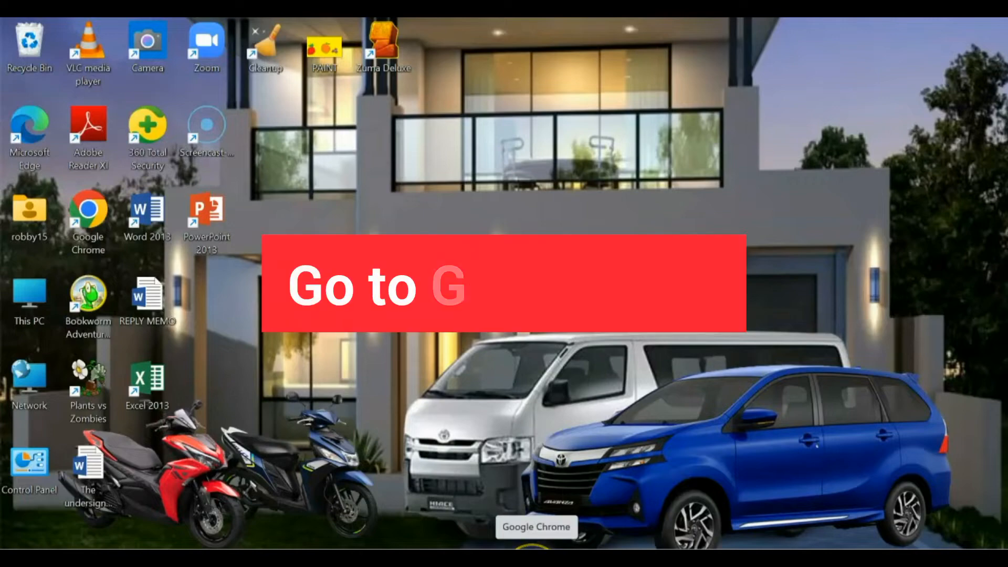
- Launch Chrome and log in to business.facebook.com
{"action": "double_click", "coordinate": [88, 211]}
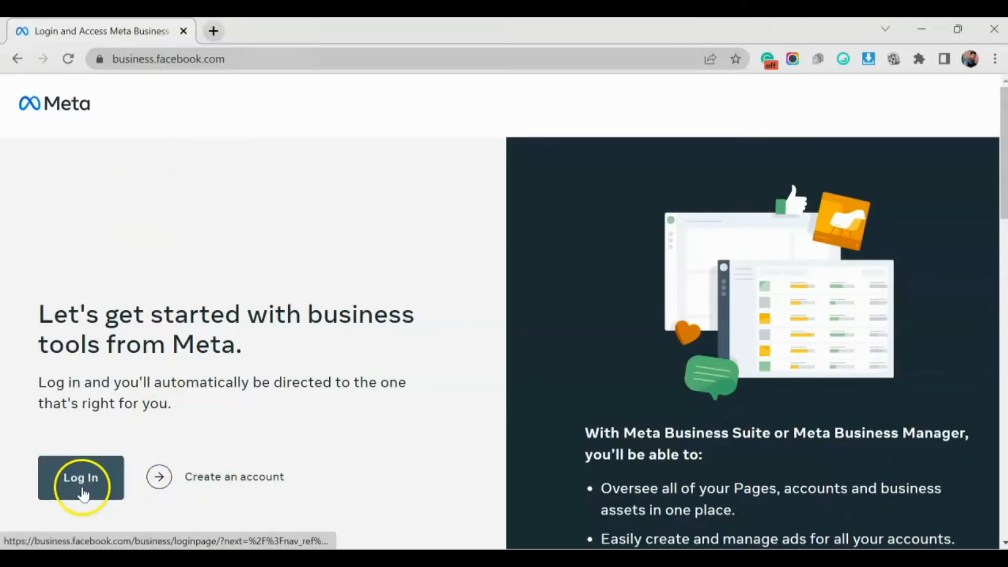
{"action": "left_click", "coordinate": [81, 477]}
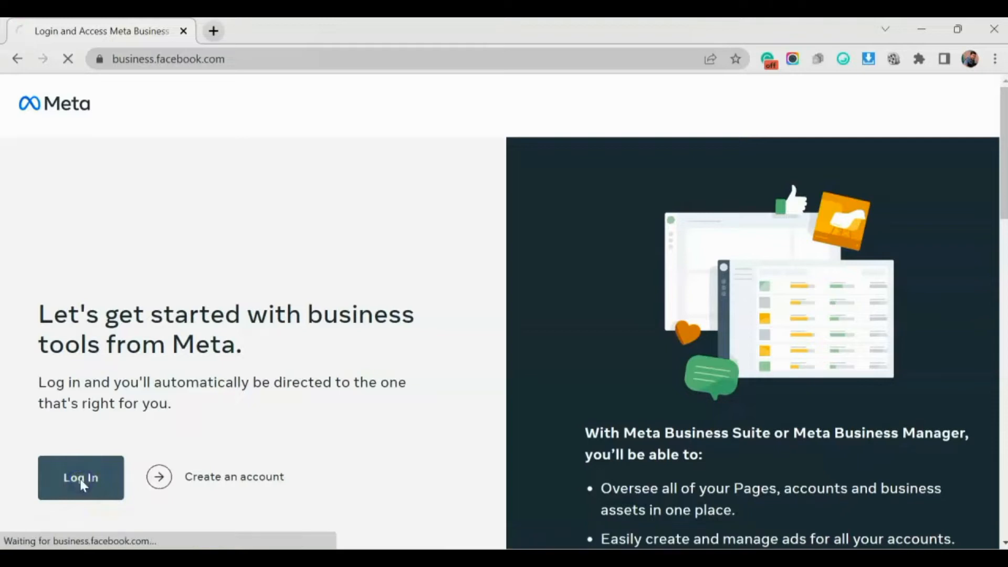
{"action": "left_click", "coordinate": [81, 477]}
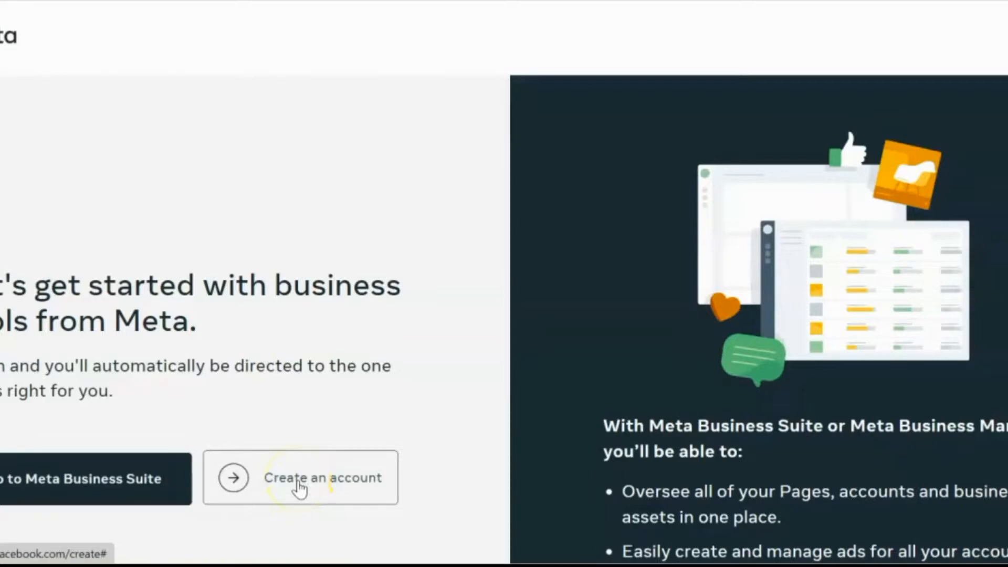
- Start a new business account named RQ Creations
{"action": "left_click", "coordinate": [323, 478]}
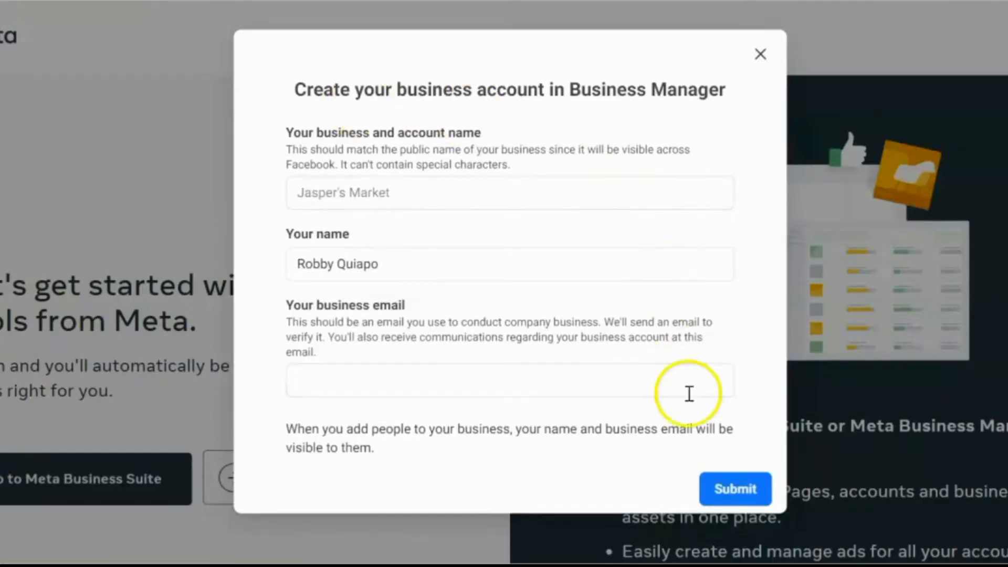
{"action": "mouse_move", "coordinate": [717, 96]}
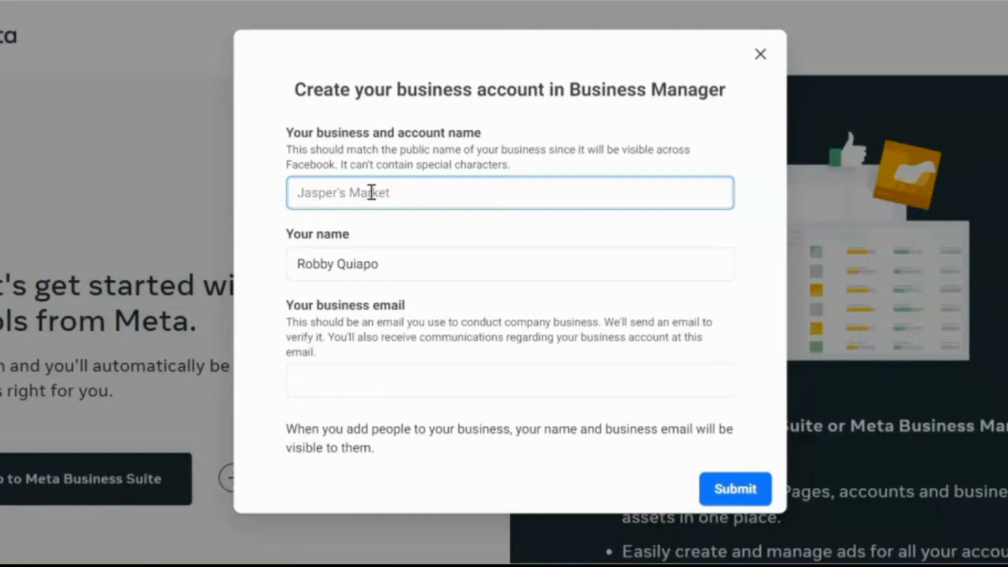
{"action": "type", "text": "RQ"}
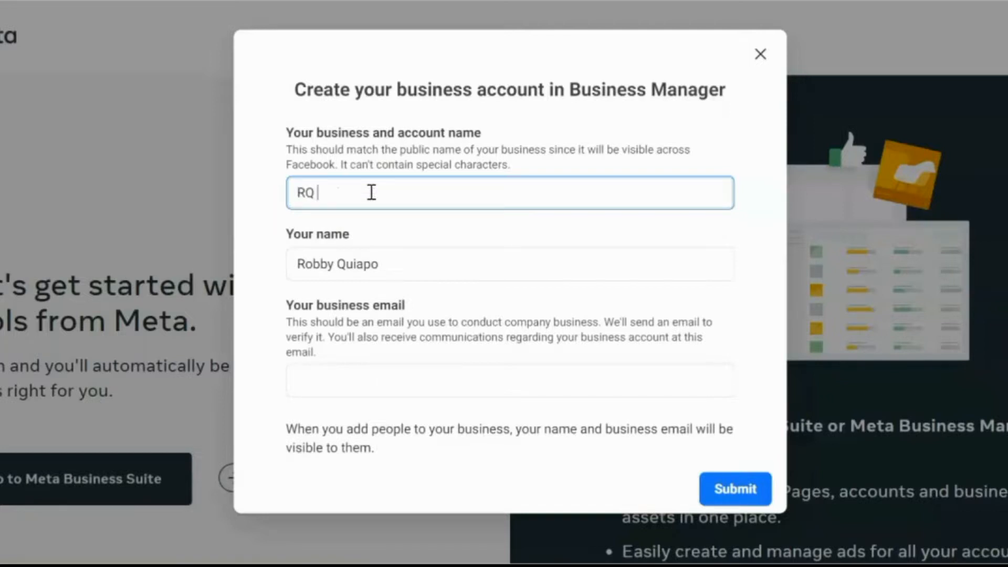
{"action": "type", "text": "Creatio"}
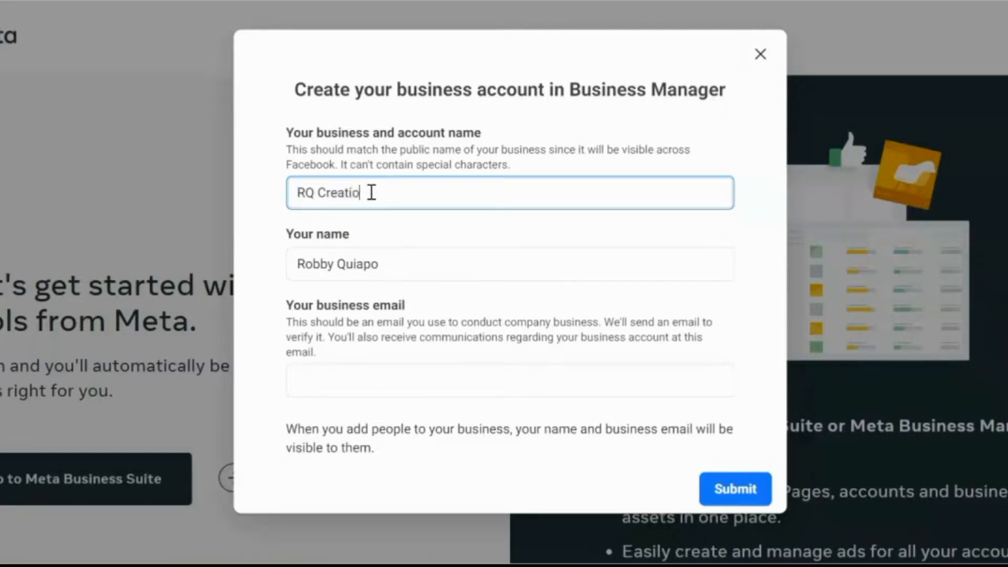
{"action": "type", "text": "ns"}
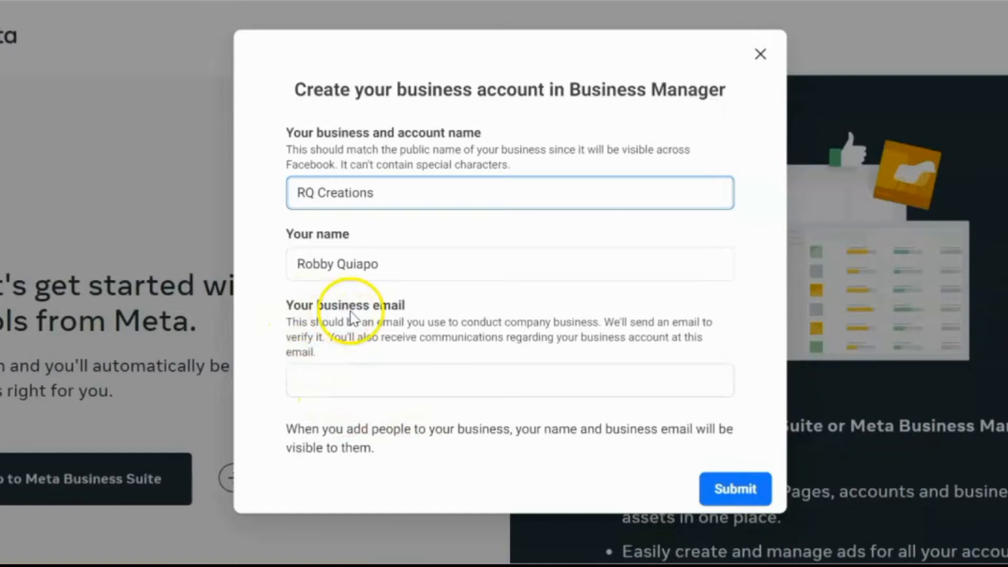
{"action": "mouse_move", "coordinate": [412, 325]}
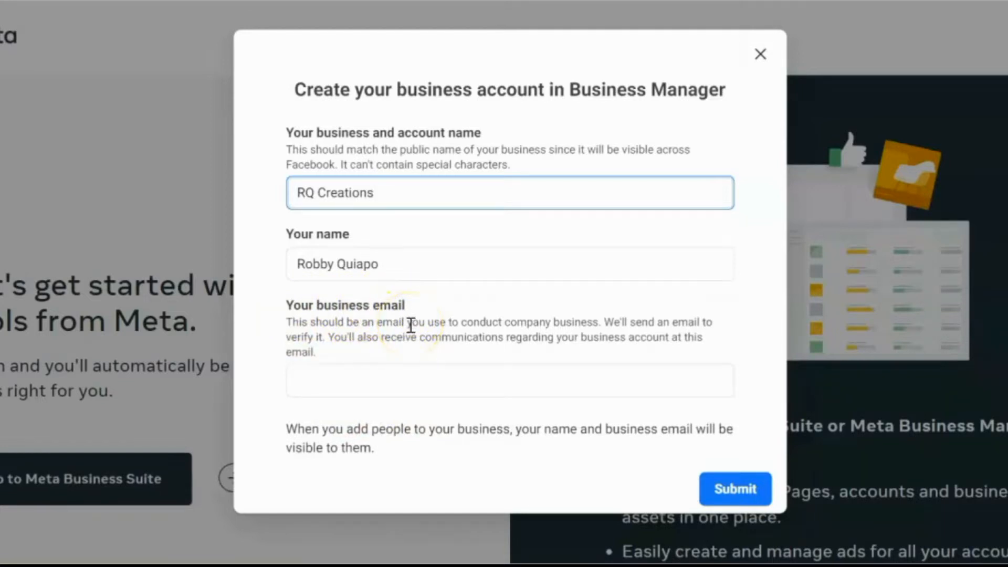
- Fill in the business email (Gmail or Yahoo allowed) and submit the account details
{"action": "left_click", "coordinate": [509, 380]}
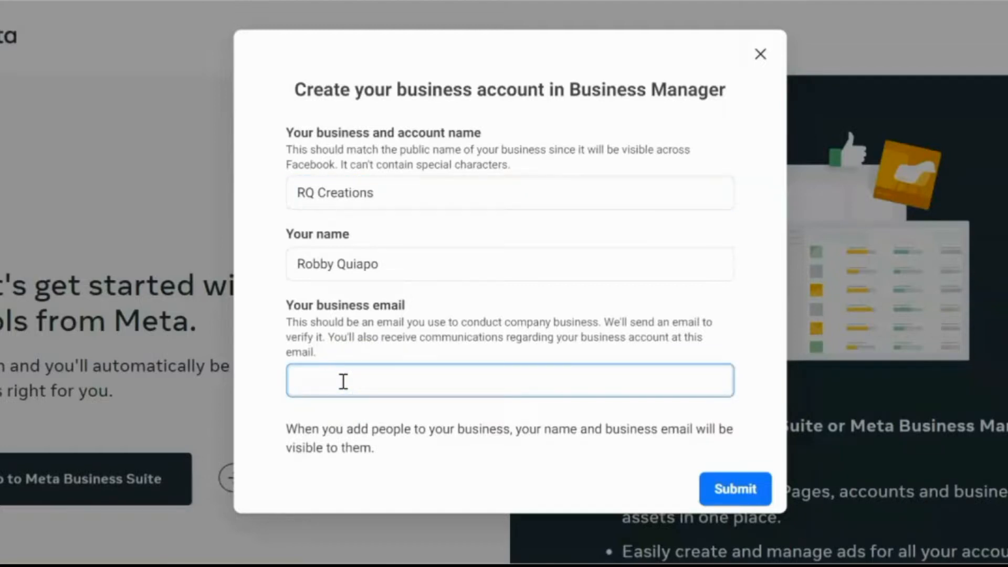
{"action": "type", "text": "Pwede ang Gmail at Yahoo mail"}
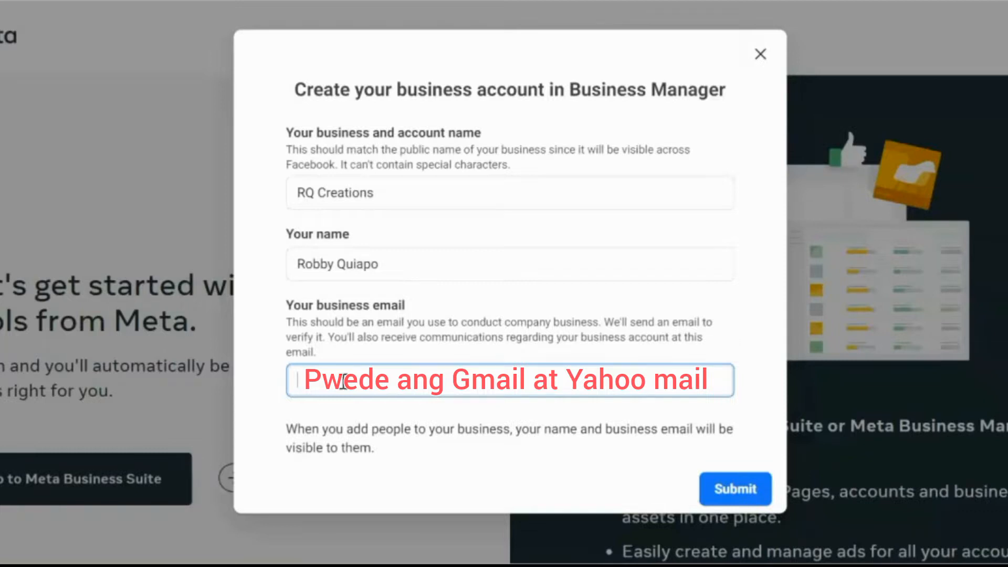
{"action": "left_click", "coordinate": [735, 489]}
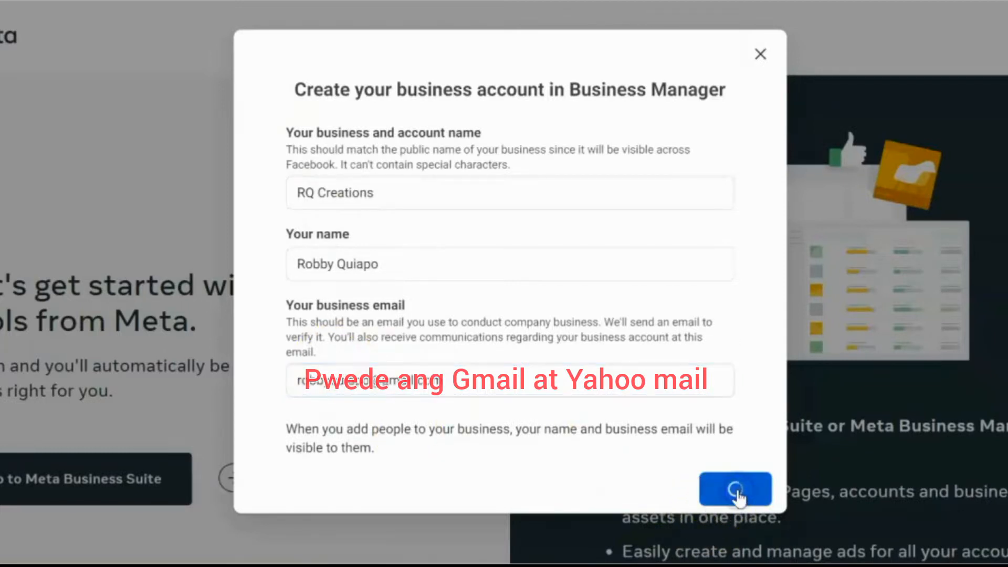
{"action": "left_click", "coordinate": [734, 489]}
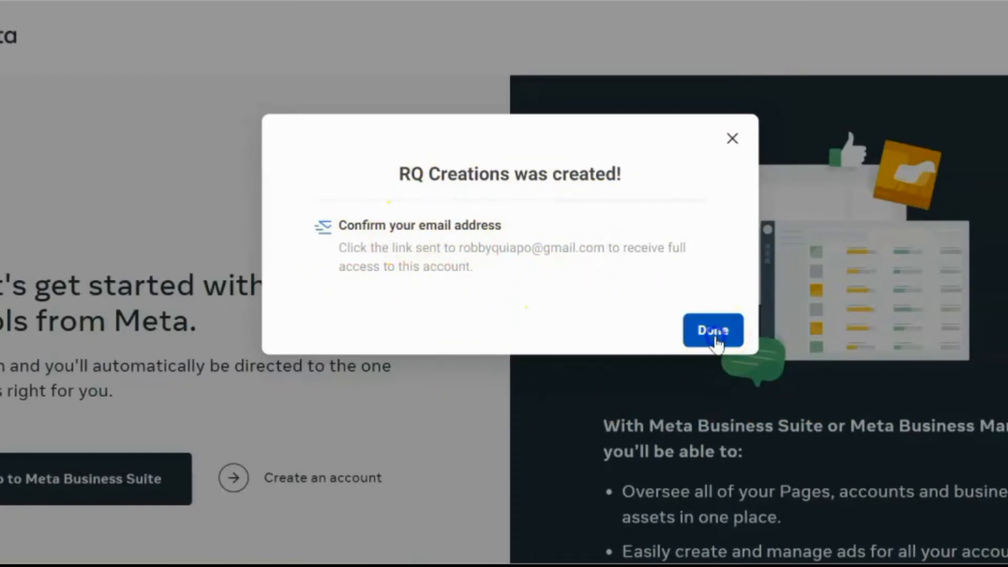
- Dismiss the account-created confirmation and go to Business settings > Users > People
{"action": "left_click", "coordinate": [713, 330]}
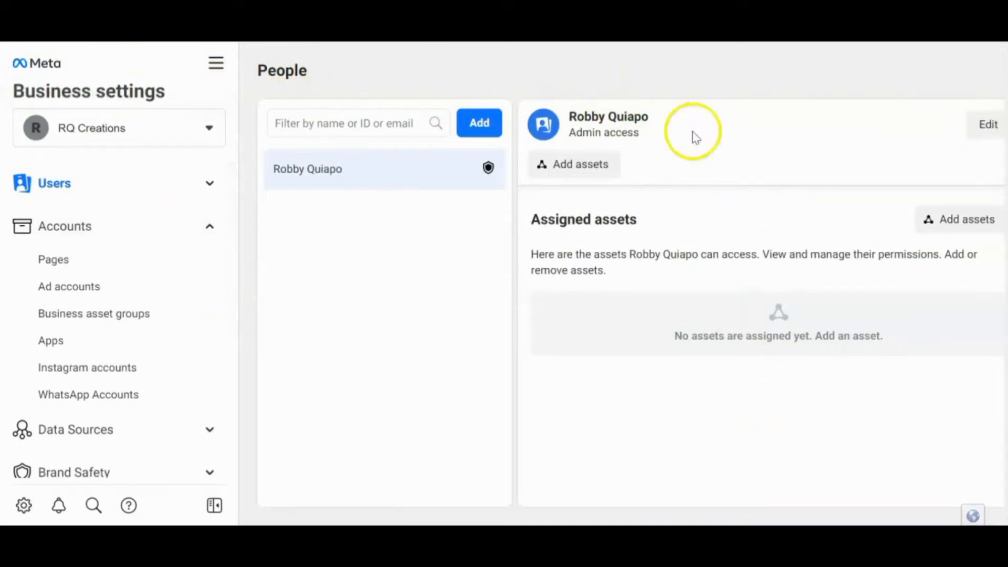
{"action": "mouse_move", "coordinate": [125, 106]}
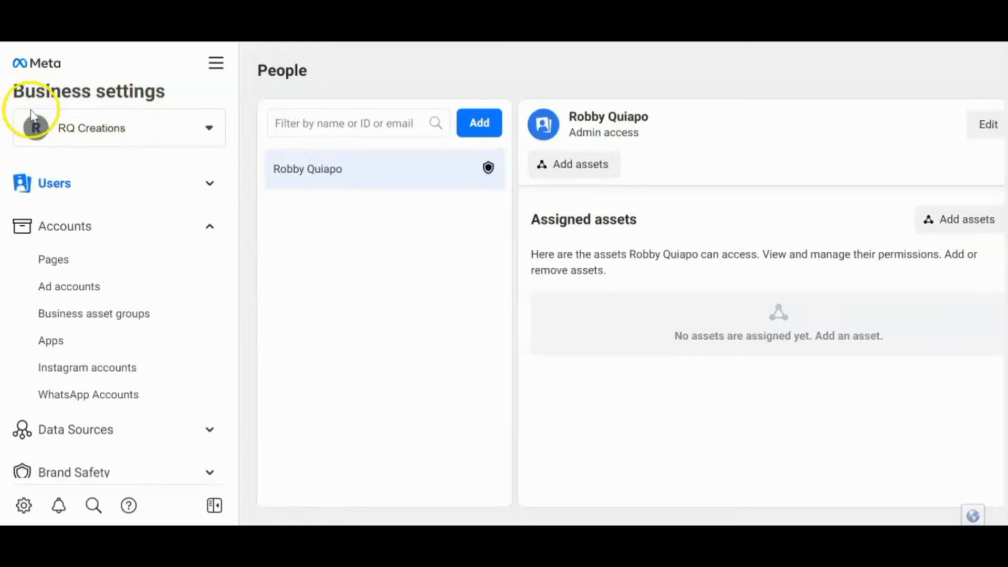
{"action": "mouse_move", "coordinate": [216, 63]}
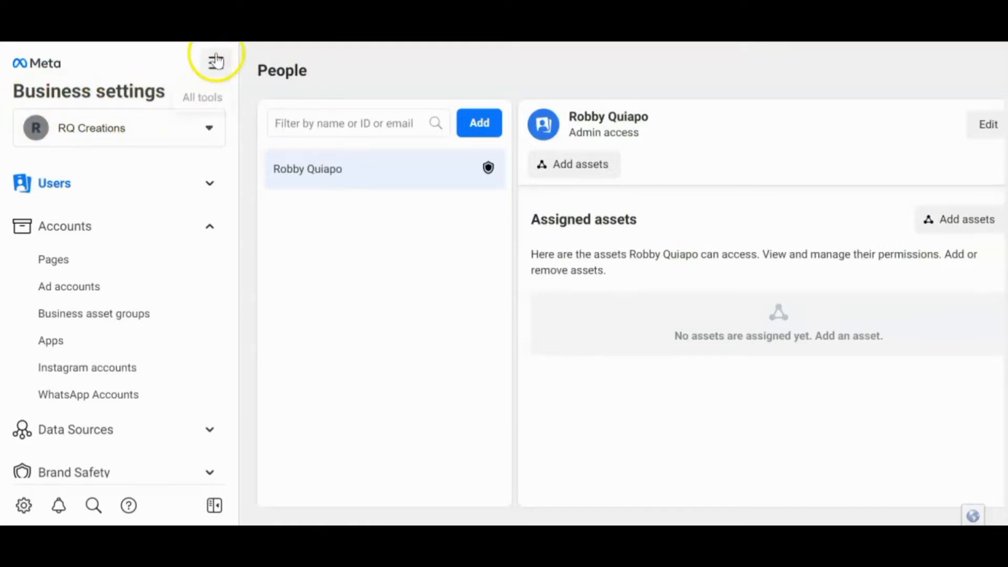
{"action": "mouse_move", "coordinate": [139, 93]}
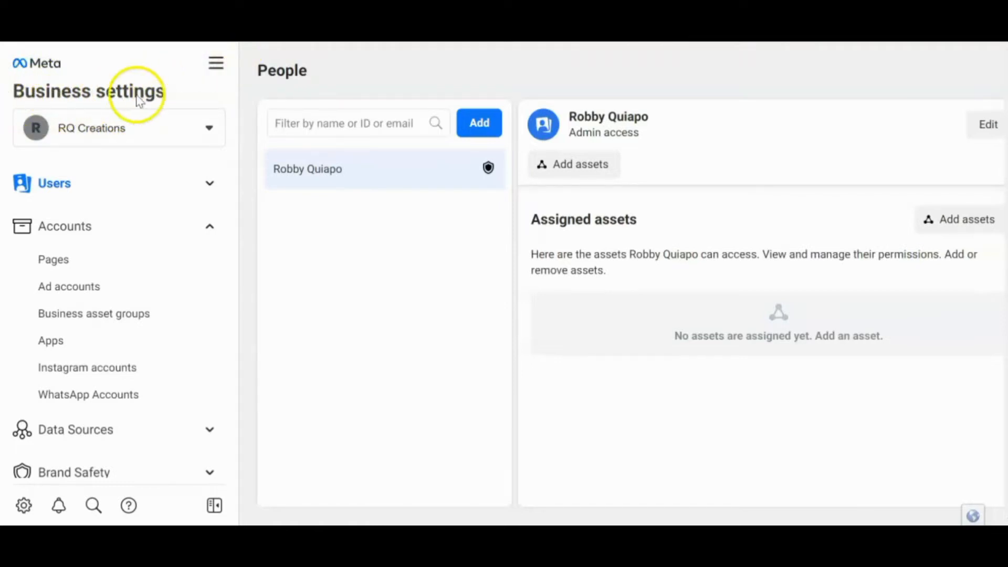
{"action": "mouse_move", "coordinate": [217, 63]}
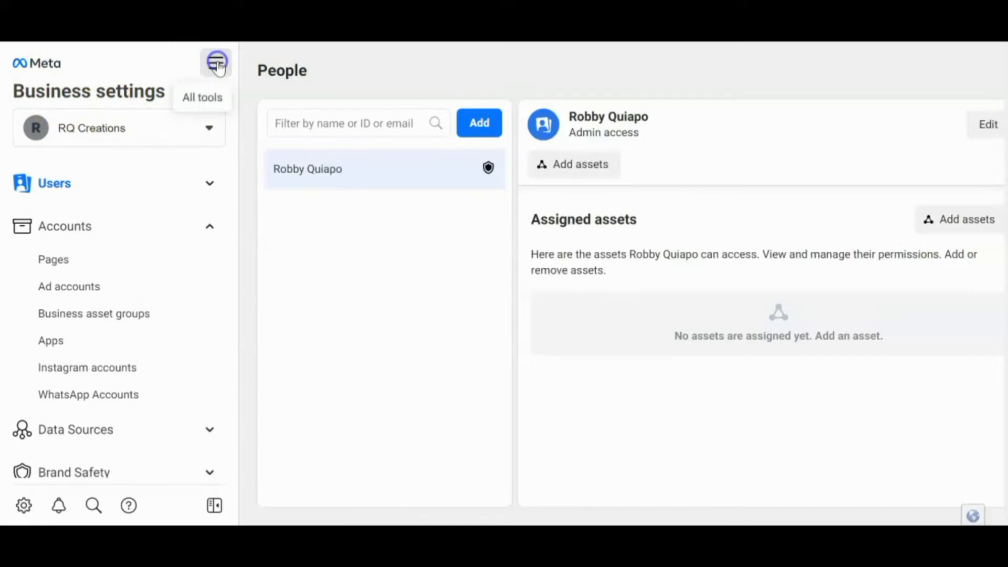
{"action": "left_click", "coordinate": [217, 62]}
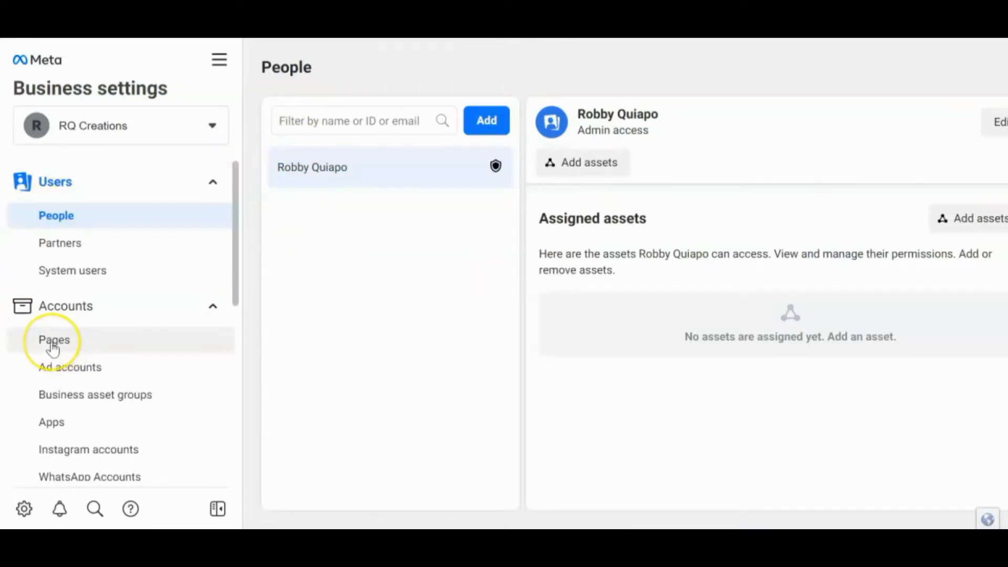
- Go to Accounts > Pages and choose Add a Page from the Add dropdown
{"action": "left_click", "coordinate": [54, 340]}
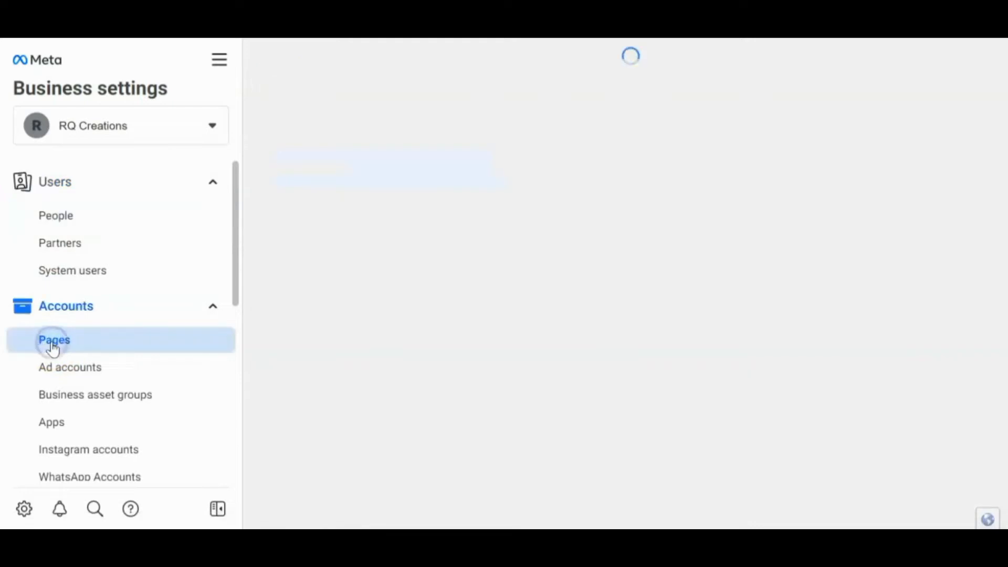
{"action": "left_click", "coordinate": [53, 339]}
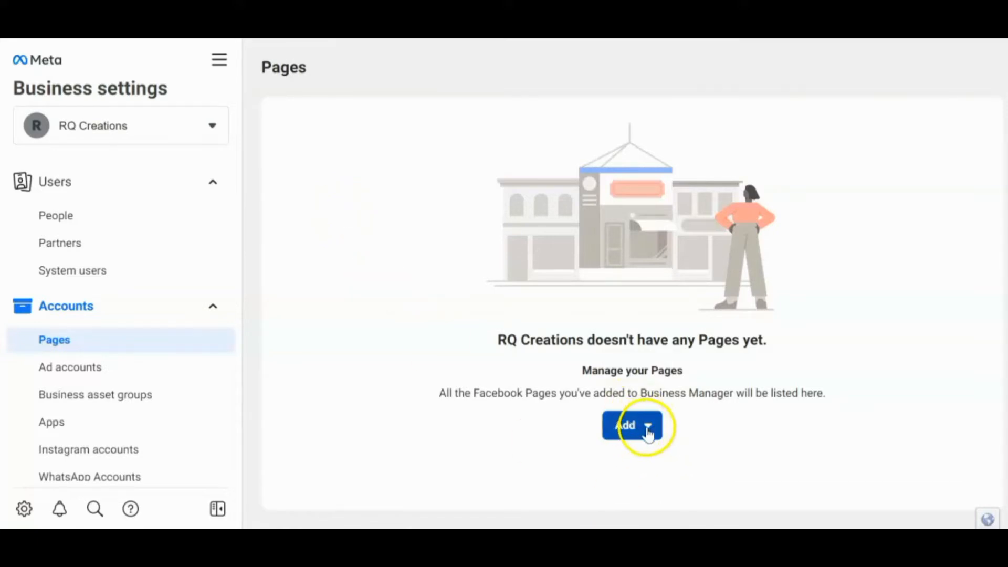
{"action": "left_click", "coordinate": [631, 426]}
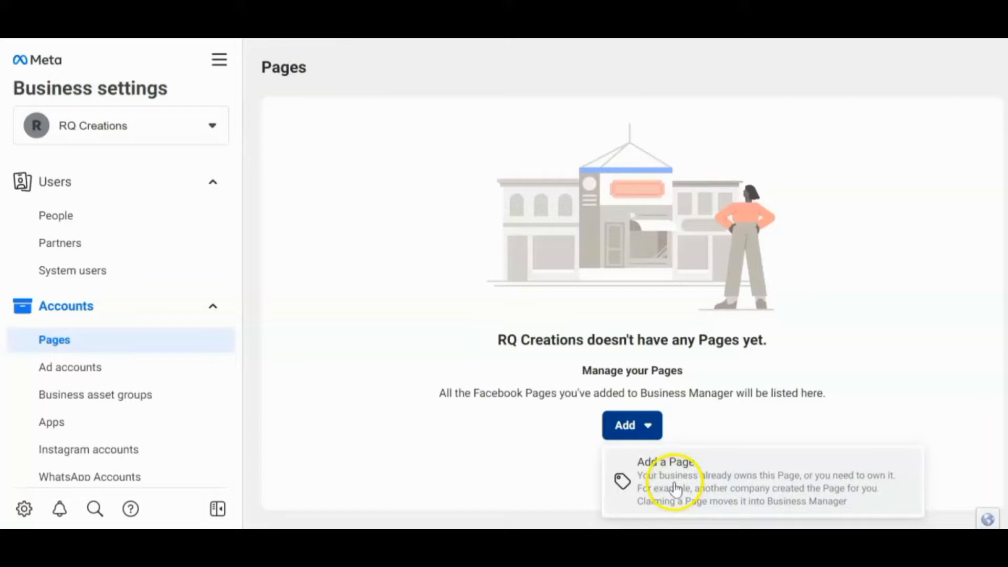
{"action": "left_click", "coordinate": [666, 481]}
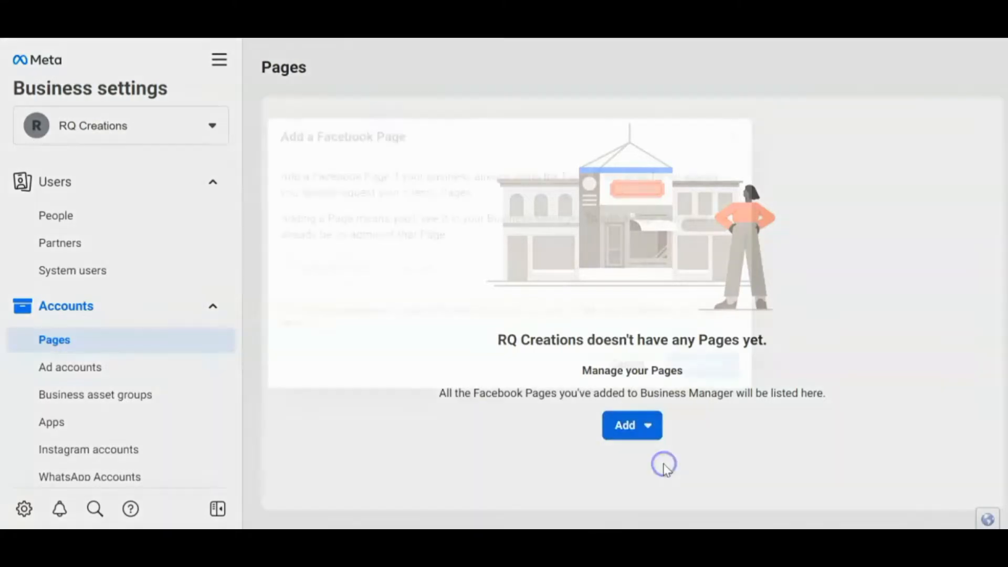
- Search for ShirtBiz, select it and add the page to RQ Creations
{"action": "left_click", "coordinate": [624, 426]}
{"action": "type", "text": "S"}
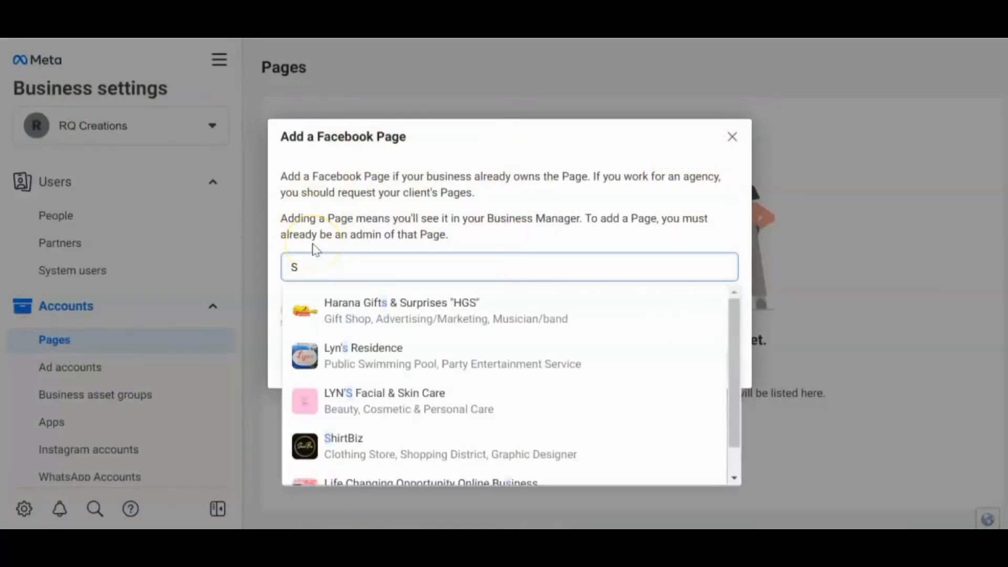
{"action": "type", "text": "hirt"}
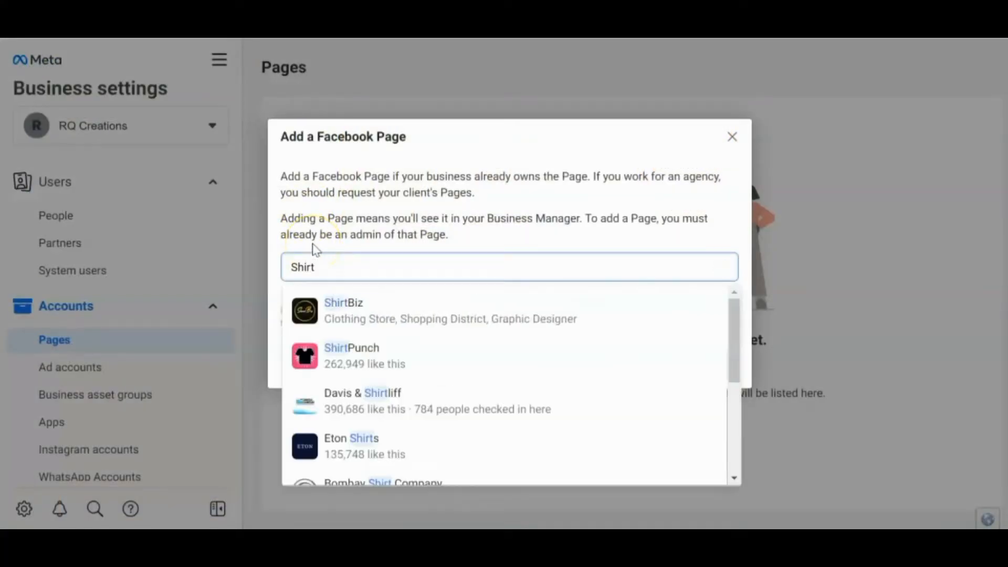
{"action": "mouse_move", "coordinate": [345, 319]}
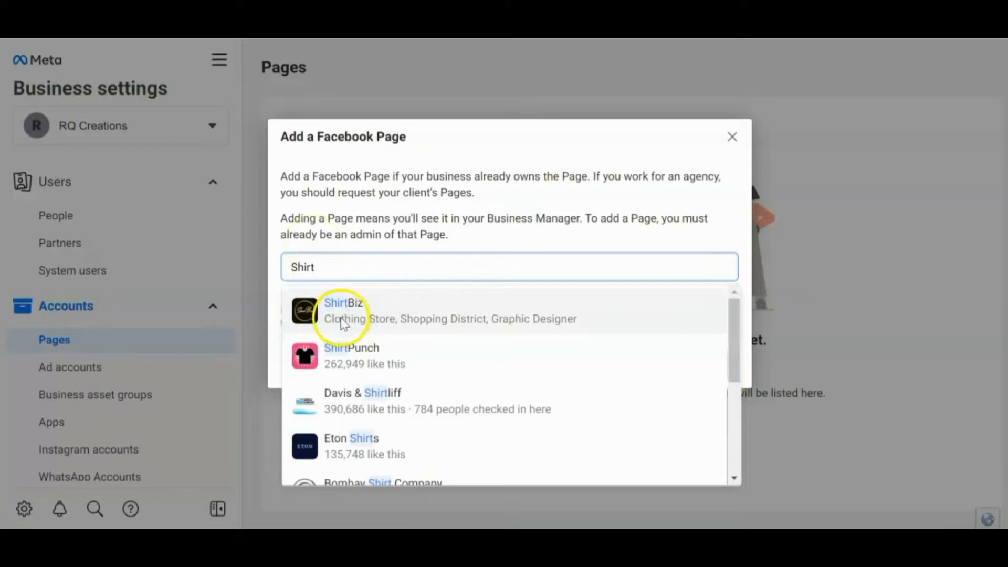
{"action": "mouse_move", "coordinate": [354, 319]}
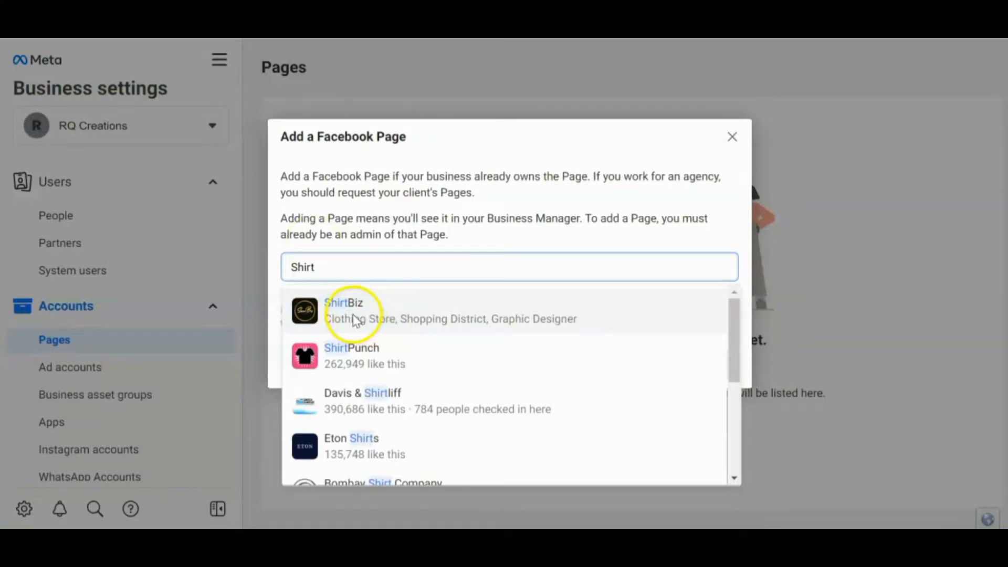
{"action": "left_click", "coordinate": [345, 311]}
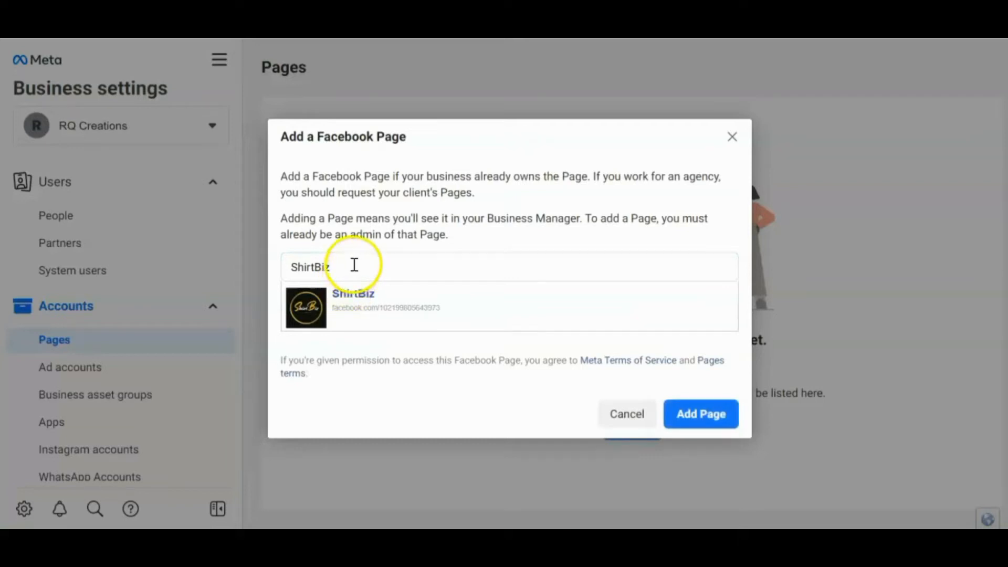
{"action": "double_click", "coordinate": [308, 267]}
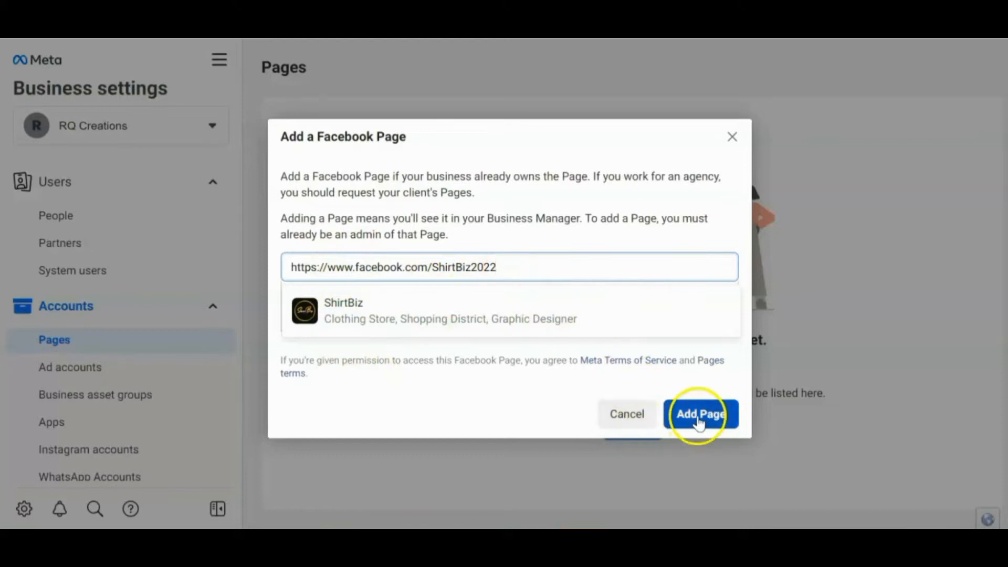
{"action": "left_click", "coordinate": [700, 414]}
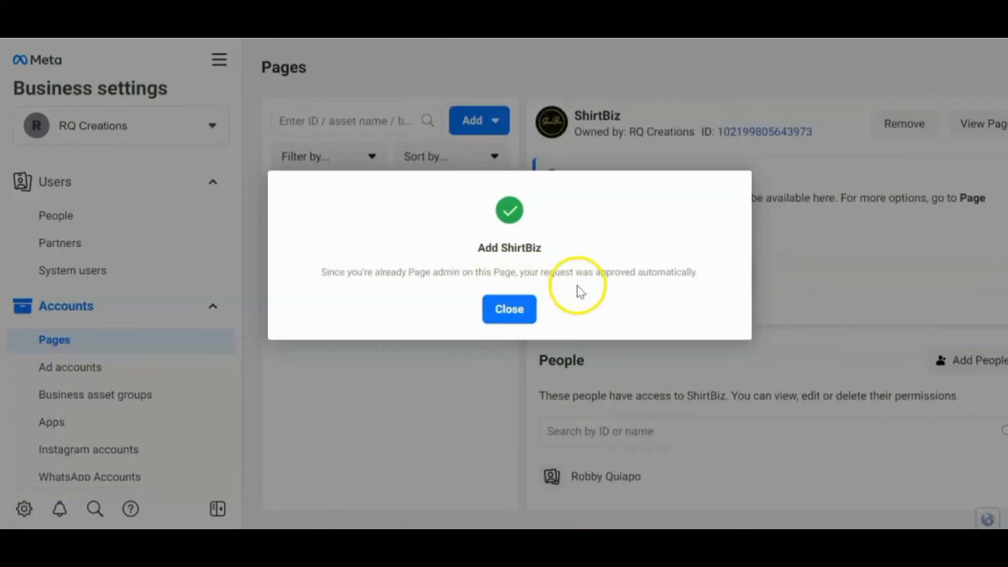
{"action": "mouse_move", "coordinate": [508, 309]}
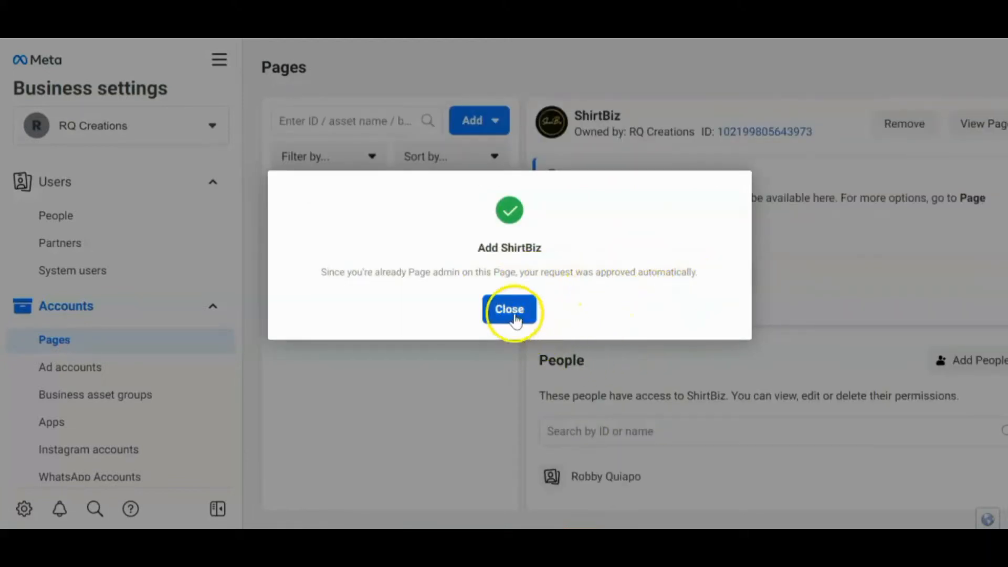
- Dismiss the approval confirmation and check the ShirtBiz change notification on Facebook
{"action": "left_click", "coordinate": [508, 309]}
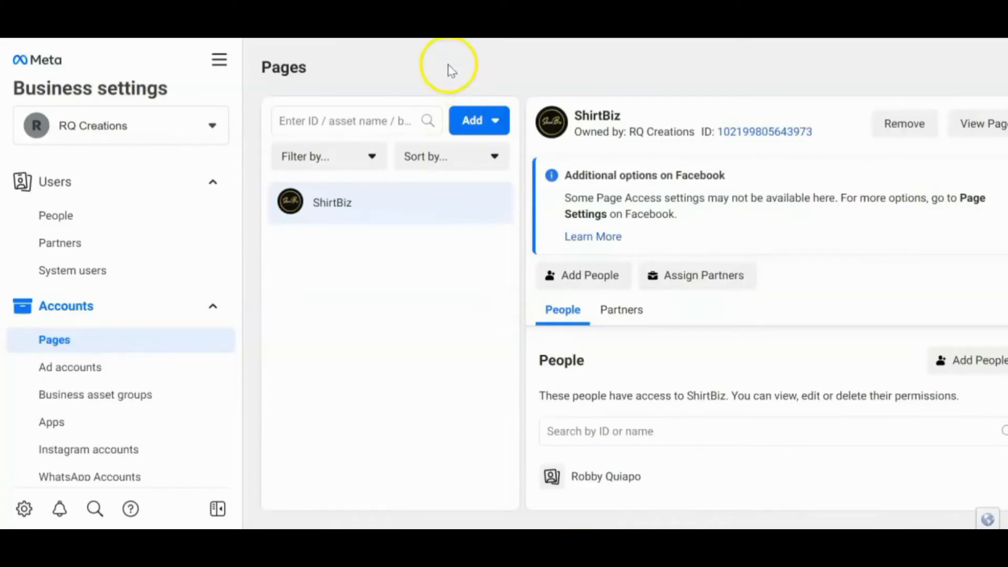
{"action": "mouse_move", "coordinate": [509, 87]}
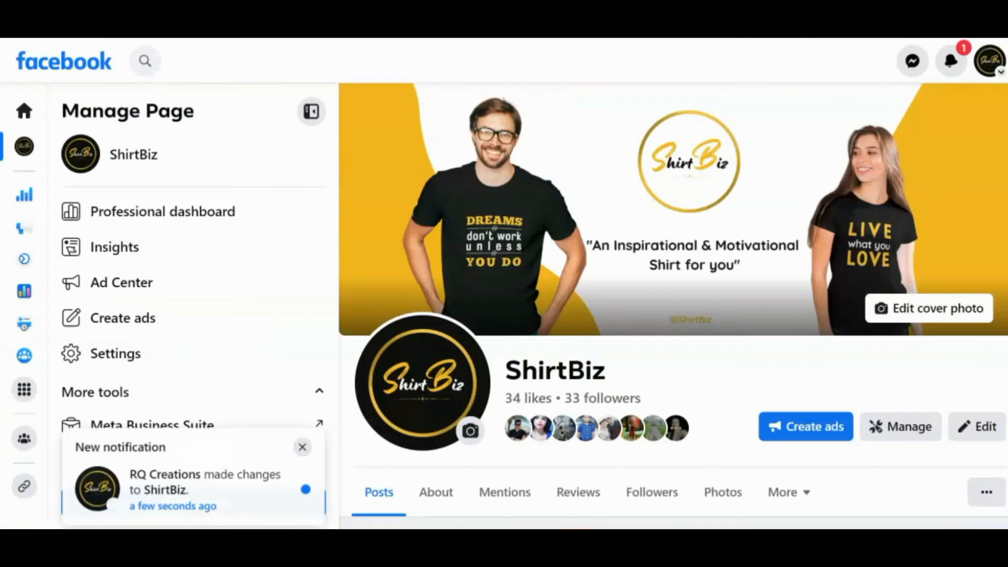
{"action": "mouse_move", "coordinate": [953, 61]}
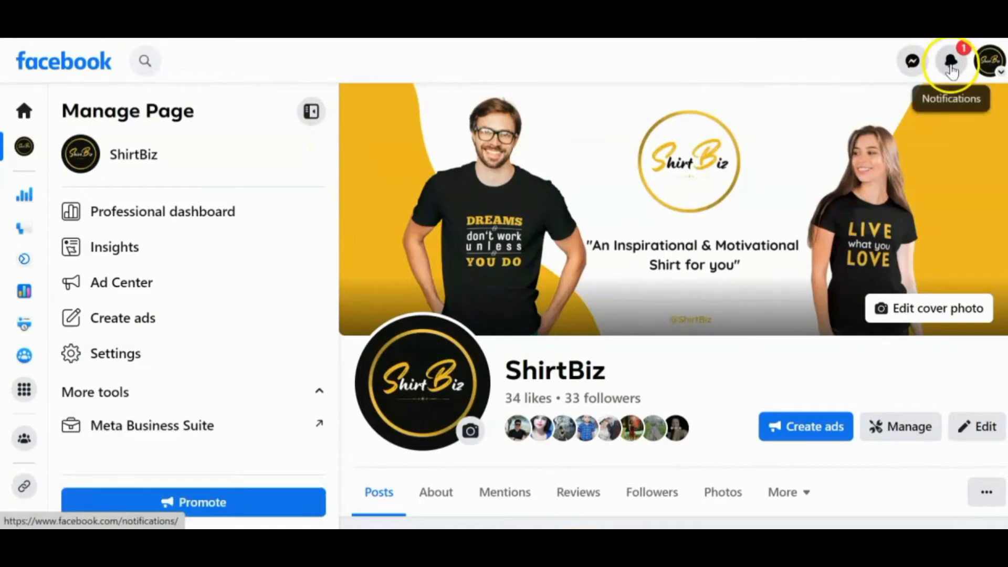
{"action": "left_click", "coordinate": [953, 61]}
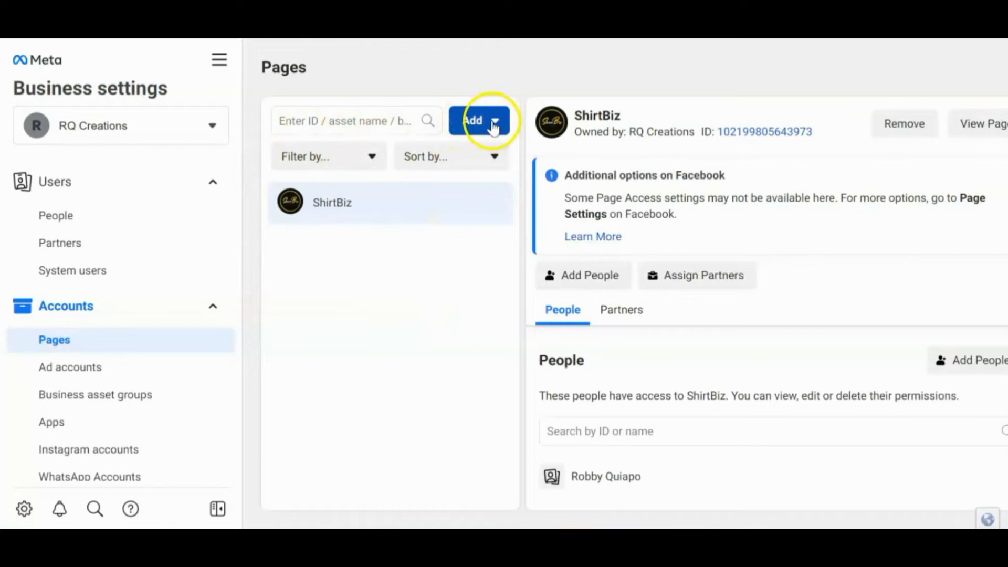
- Add The Motivated Pinoy page to the business and dismiss its approval confirmation
{"action": "left_click", "coordinate": [472, 121]}
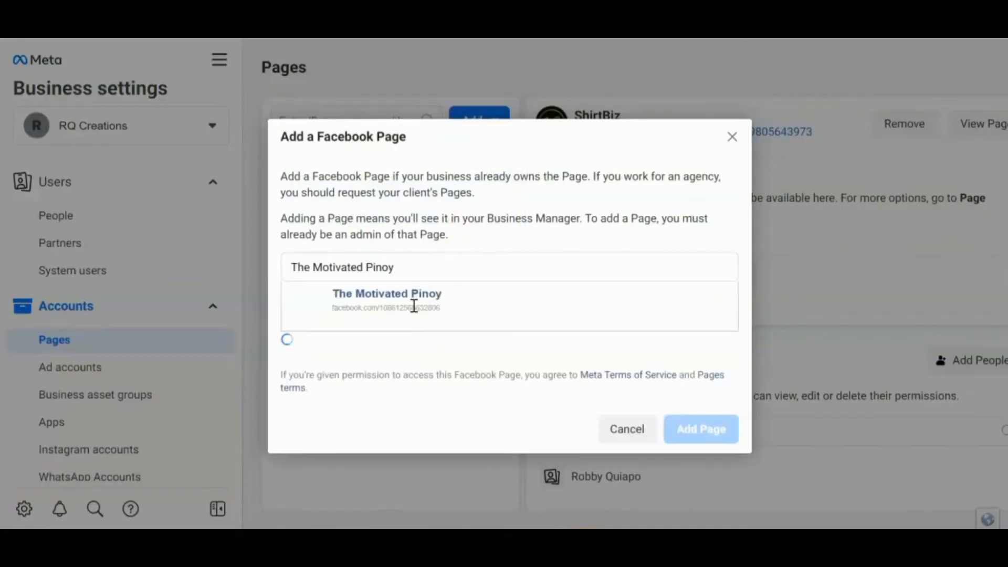
{"action": "left_click", "coordinate": [701, 428]}
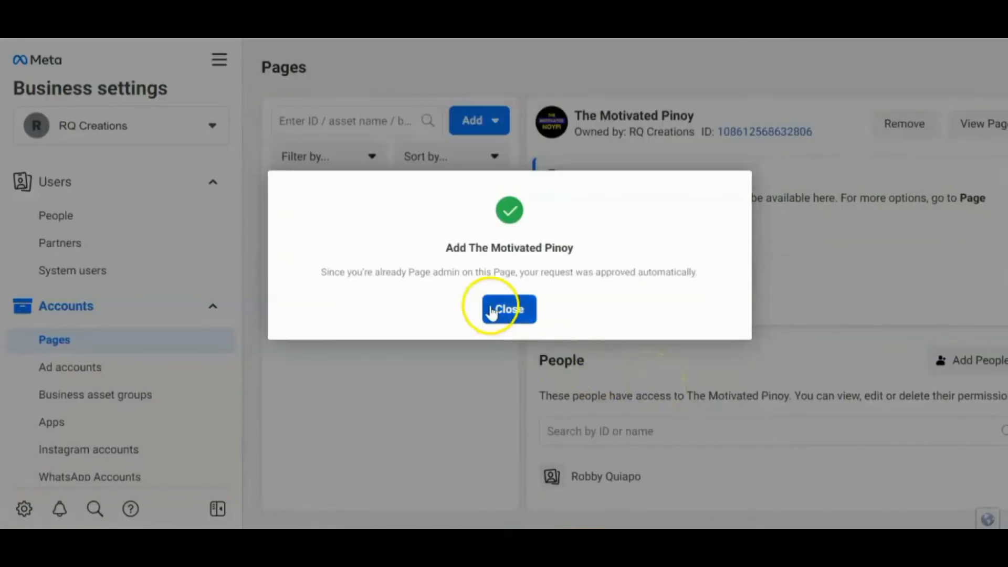
{"action": "left_click", "coordinate": [508, 309]}
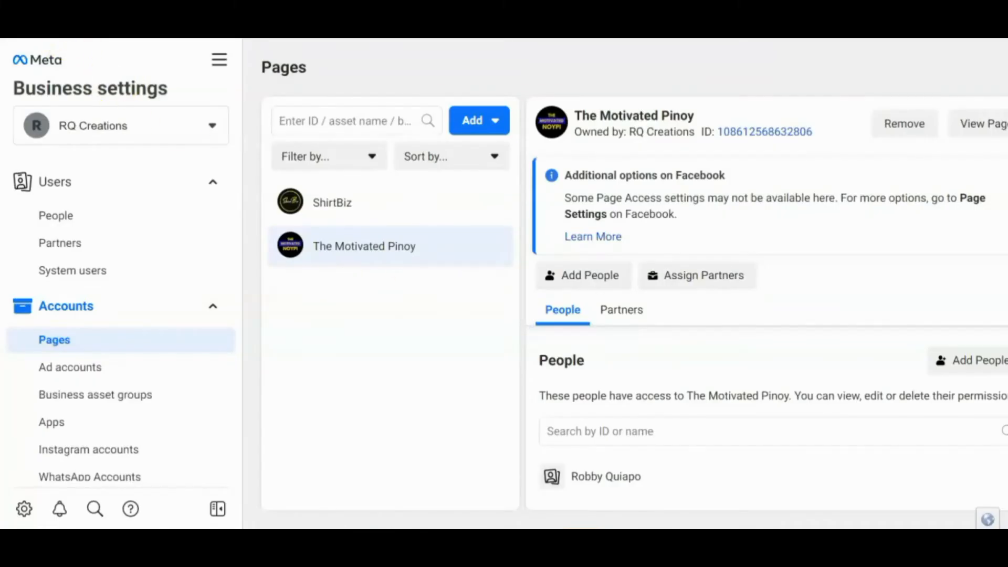
{"action": "mouse_move", "coordinate": [391, 207]}
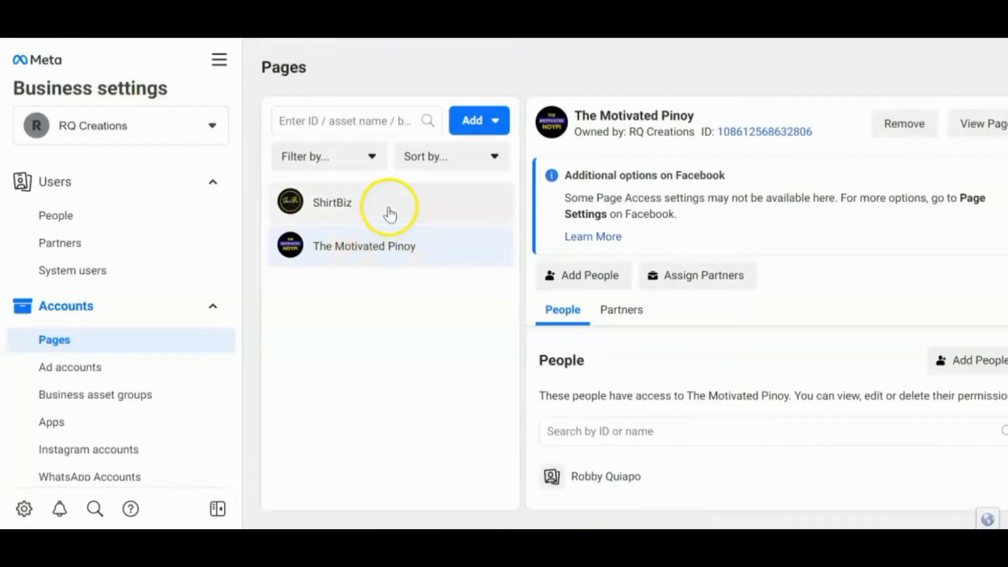
{"action": "mouse_move", "coordinate": [450, 167]}
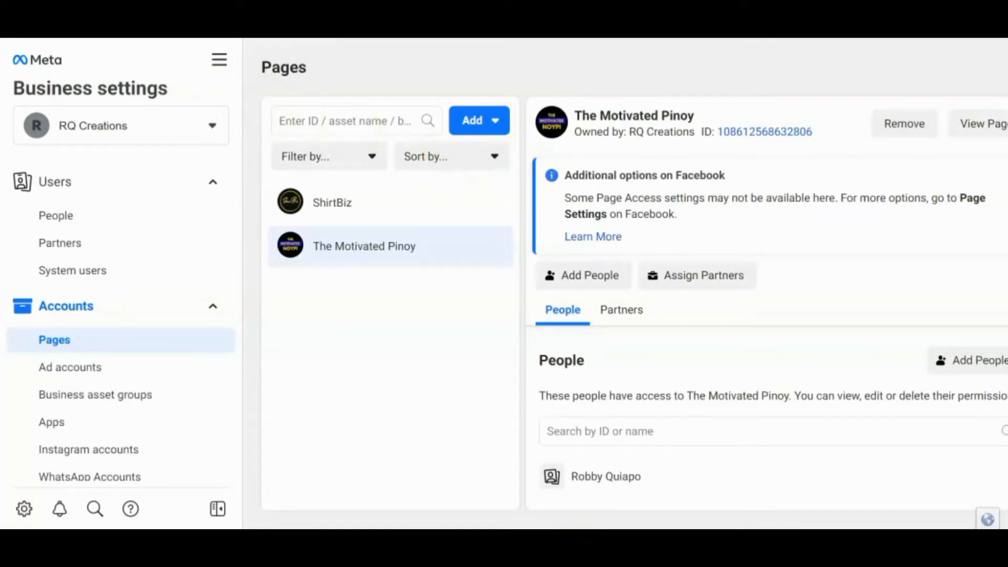
- Attempt to add the Koki & robi page, which is refused due to its Commerce Account
{"action": "left_click", "coordinate": [471, 121]}
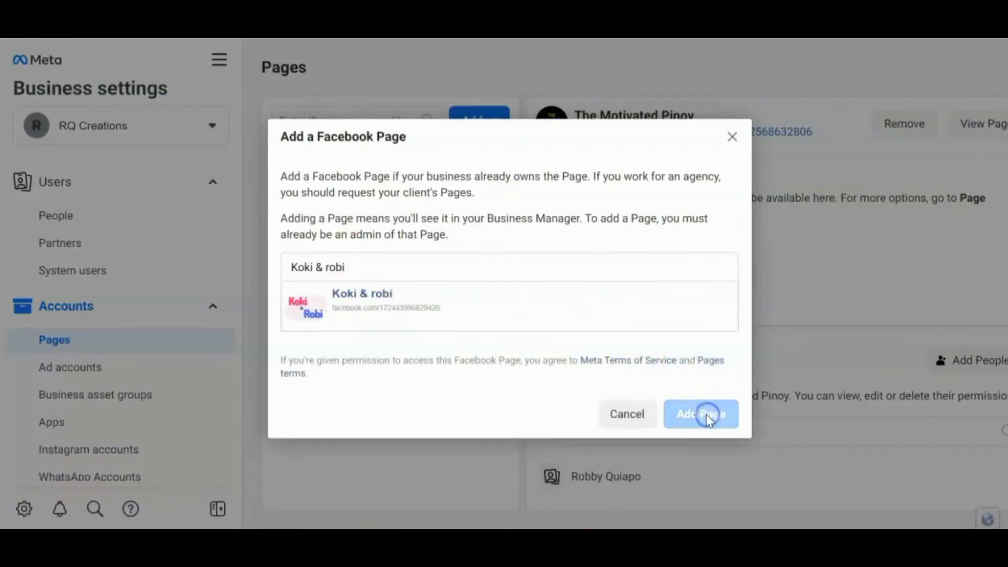
{"action": "left_click", "coordinate": [700, 414]}
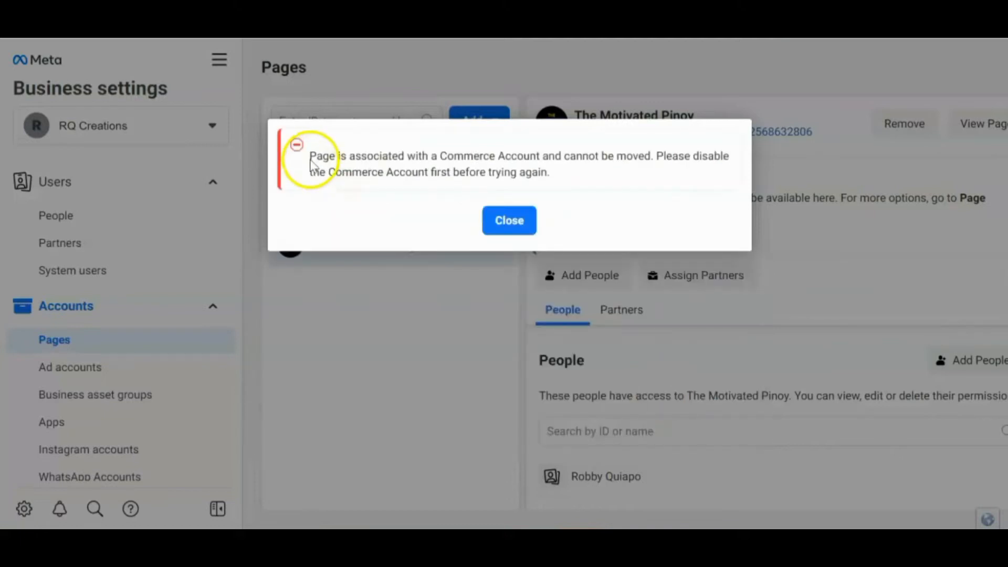
{"action": "mouse_move", "coordinate": [363, 169]}
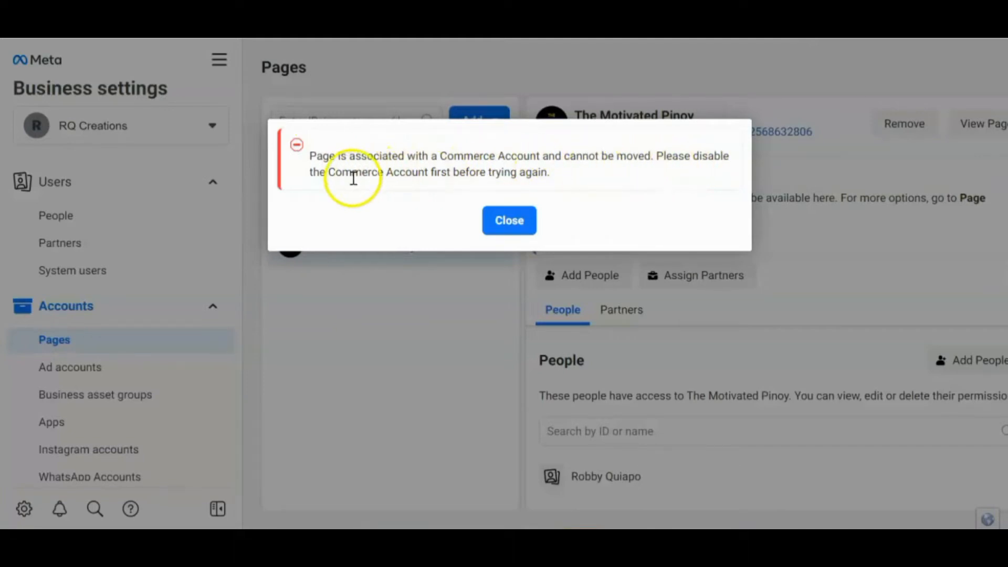
{"action": "mouse_move", "coordinate": [534, 173]}
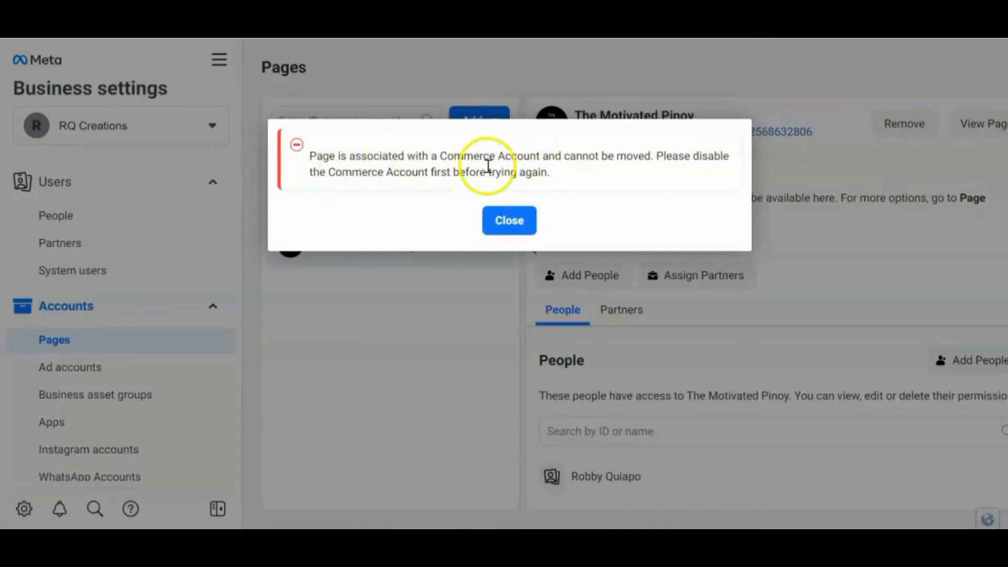
{"action": "mouse_move", "coordinate": [442, 187]}
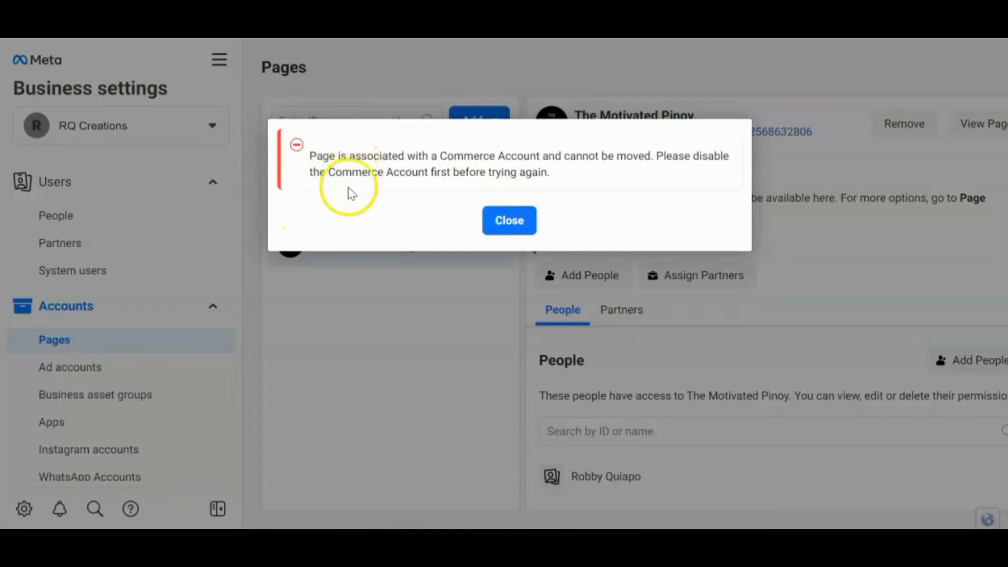
{"action": "mouse_move", "coordinate": [352, 103]}
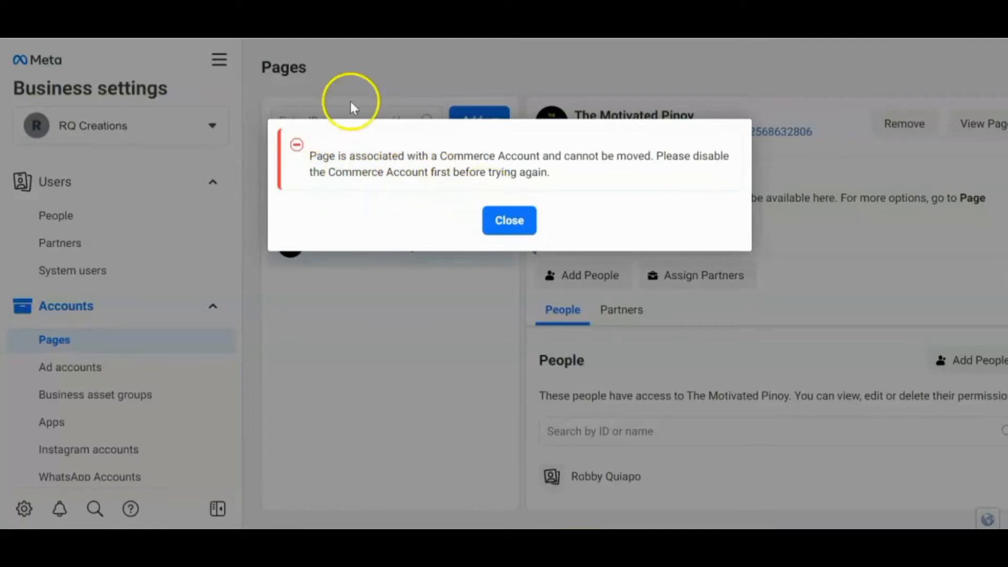
{"action": "mouse_move", "coordinate": [254, 277]}
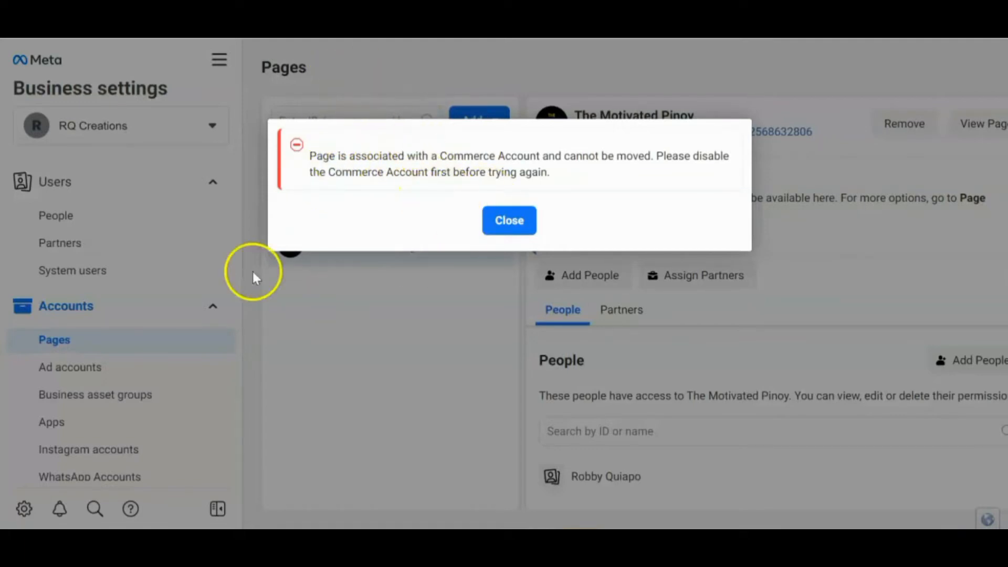
{"action": "mouse_move", "coordinate": [563, 178]}
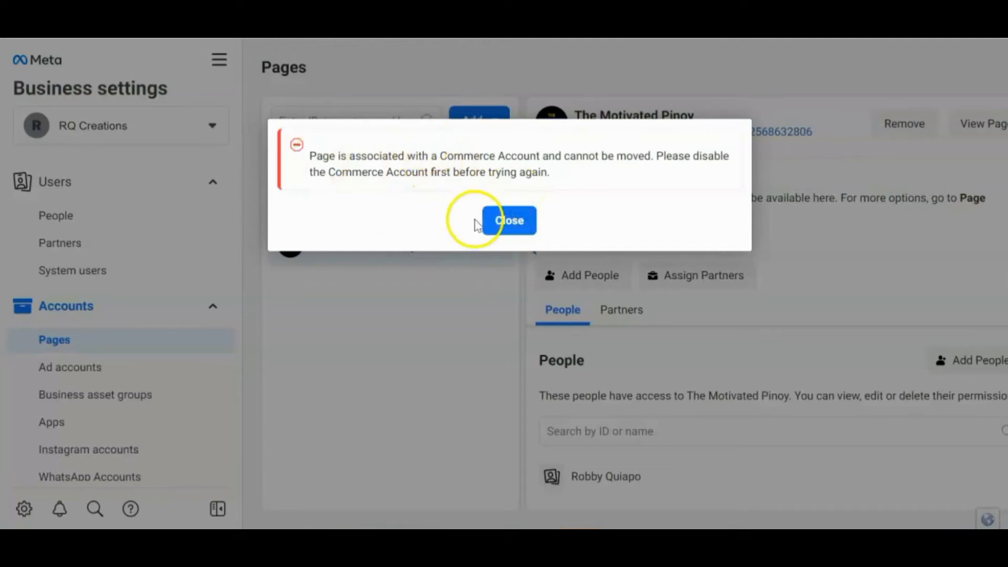
{"action": "mouse_move", "coordinate": [518, 231]}
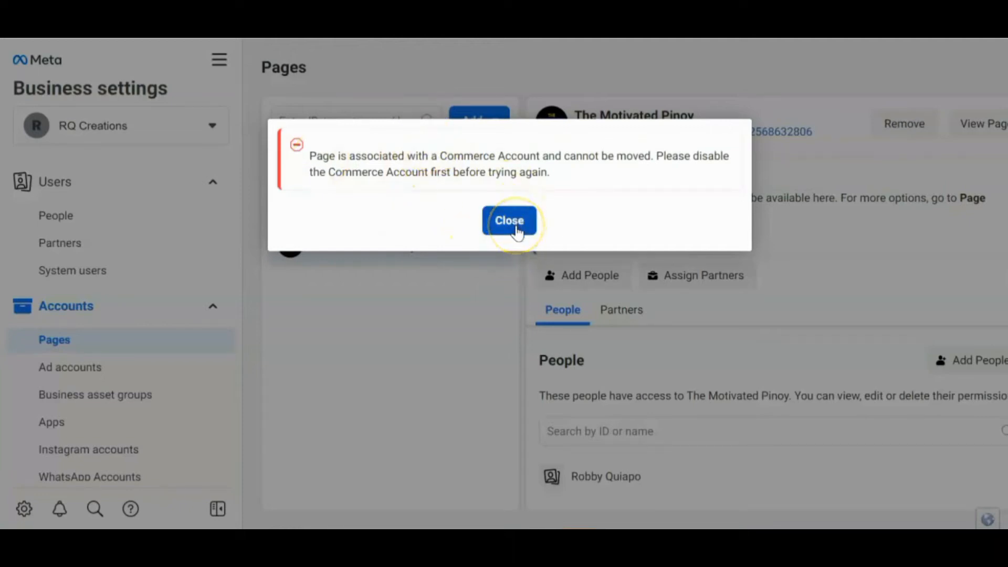
- Dismiss the Commerce Account error and go to Payment Methods in the sidebar
{"action": "left_click", "coordinate": [509, 220]}
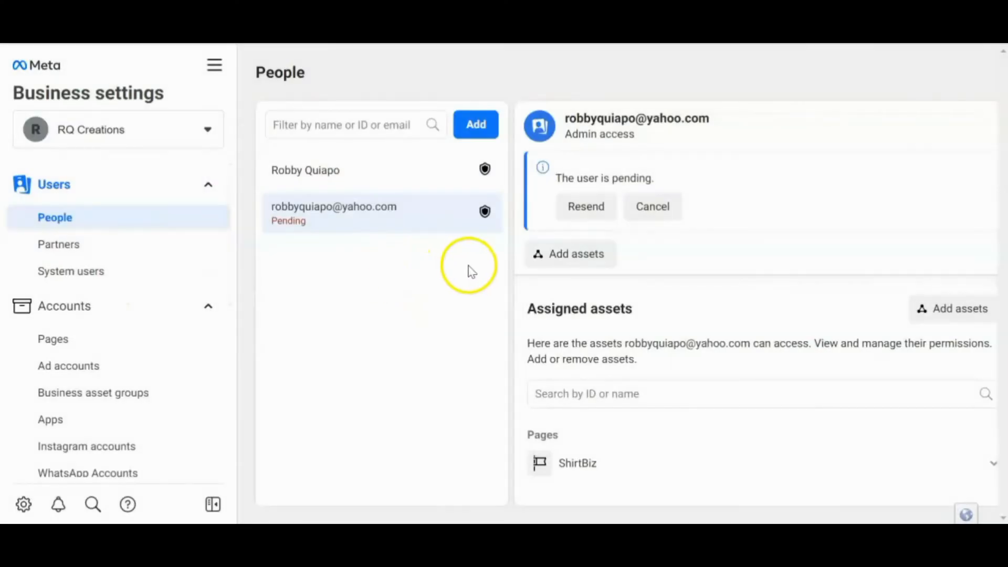
{"action": "mouse_move", "coordinate": [253, 278]}
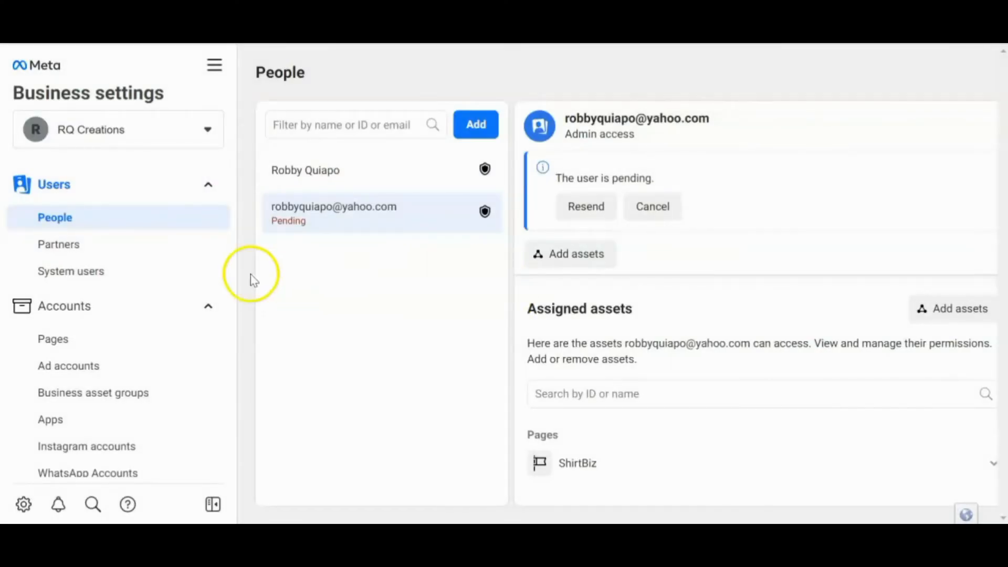
{"action": "mouse_move", "coordinate": [160, 154]}
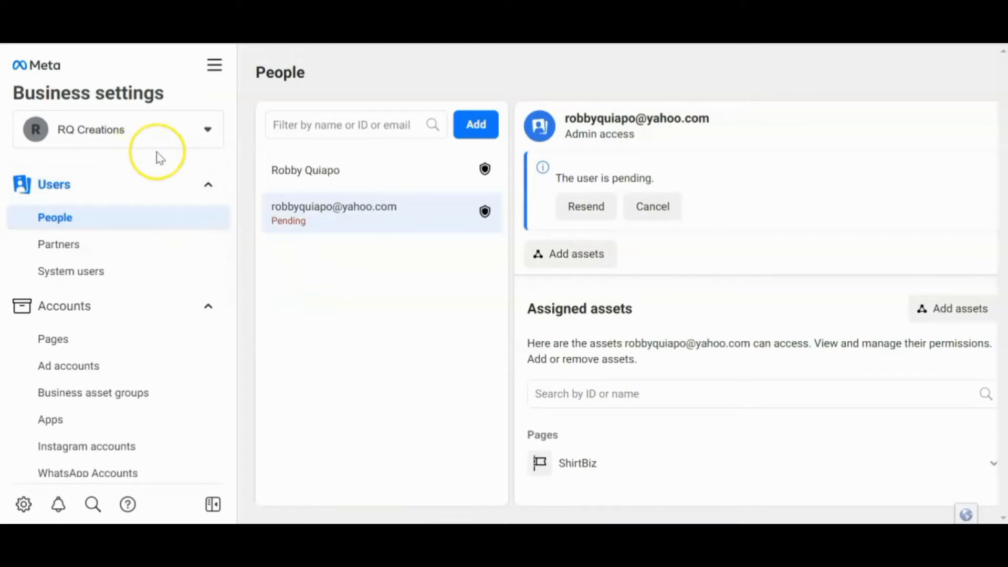
{"action": "scroll", "scroll_direction": "down", "scroll_amount": 3}
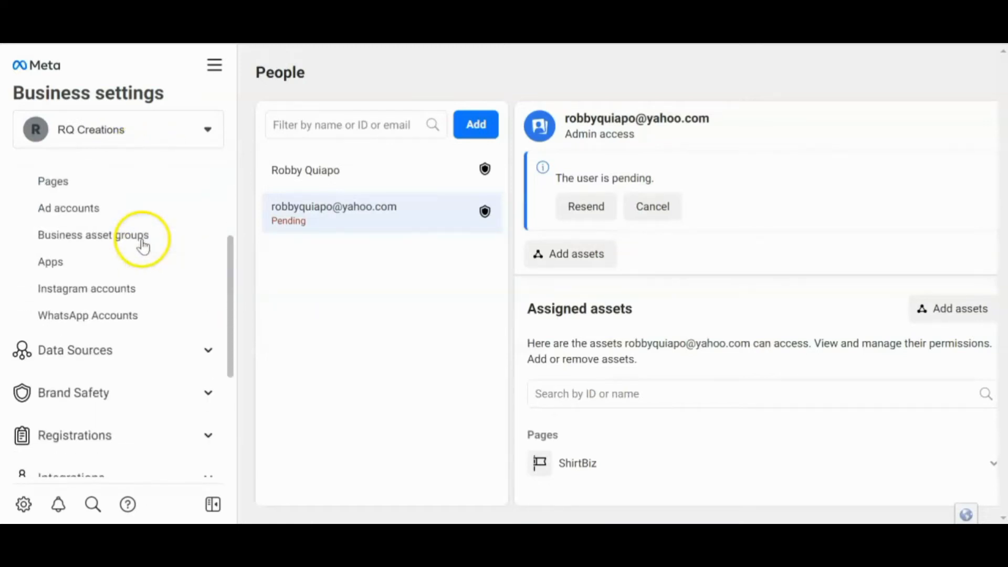
{"action": "scroll", "scroll_direction": "down", "scroll_amount": 3}
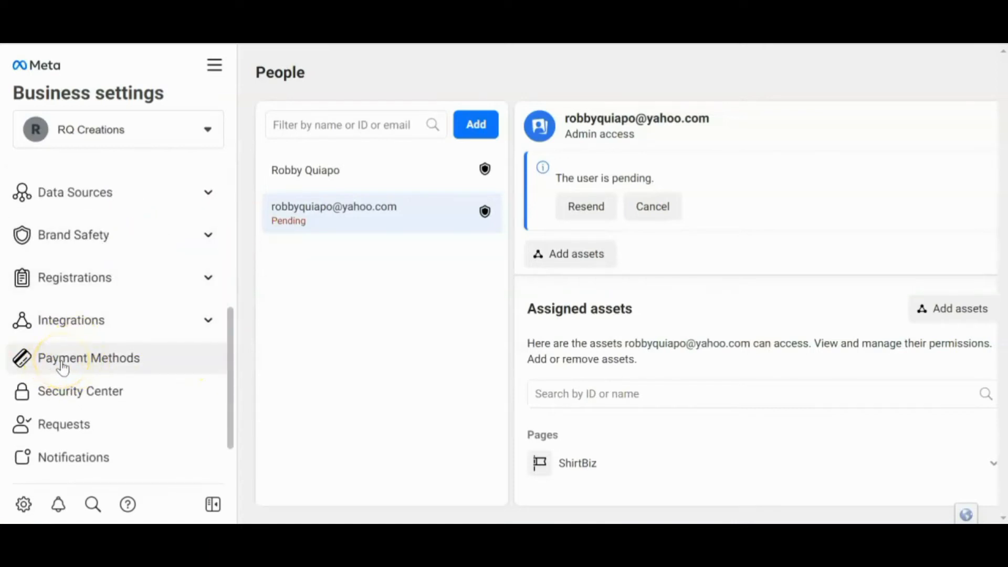
{"action": "left_click", "coordinate": [88, 358]}
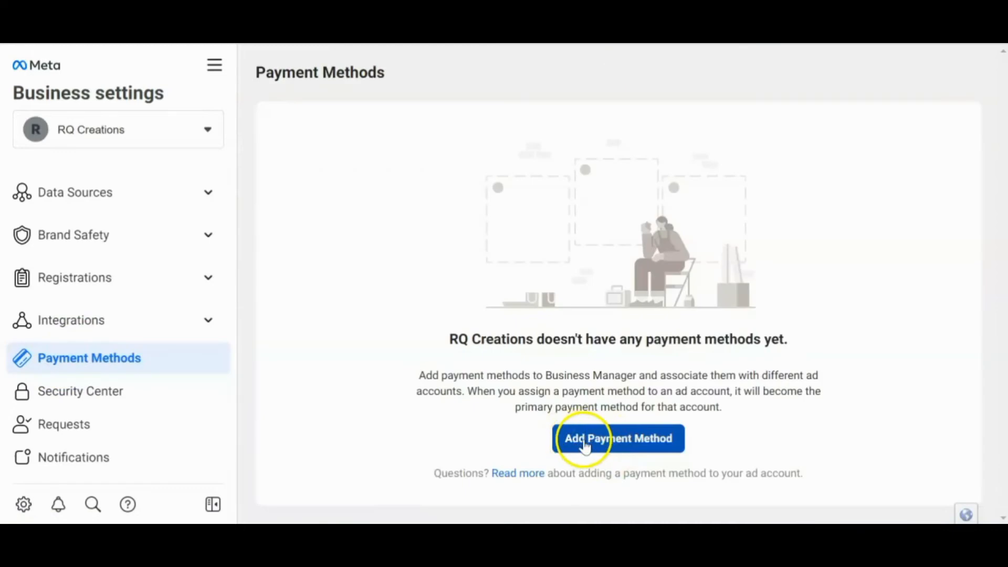
- Begin adding a payment method and assign the finance editor role to myself
{"action": "left_click", "coordinate": [617, 439]}
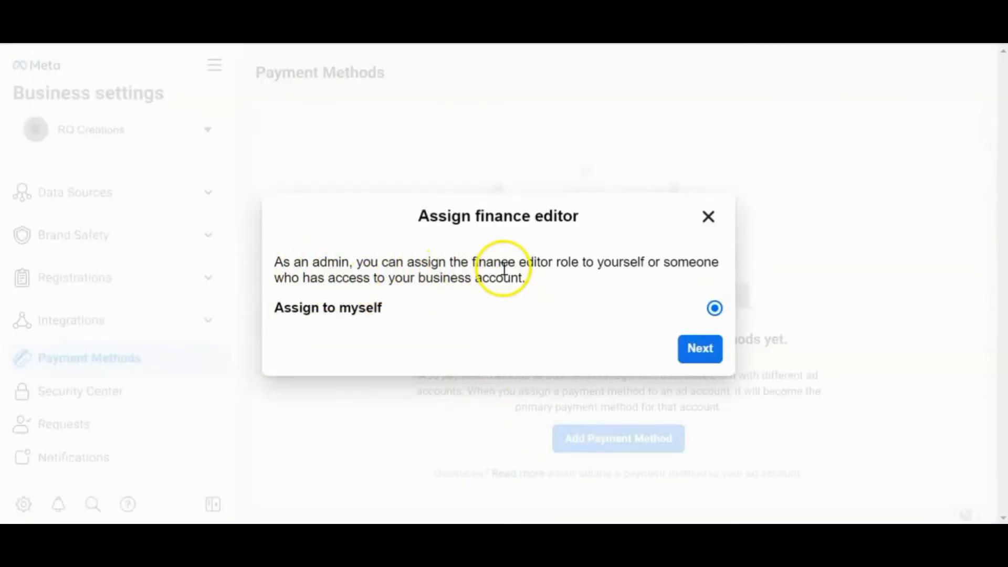
{"action": "mouse_move", "coordinate": [640, 268]}
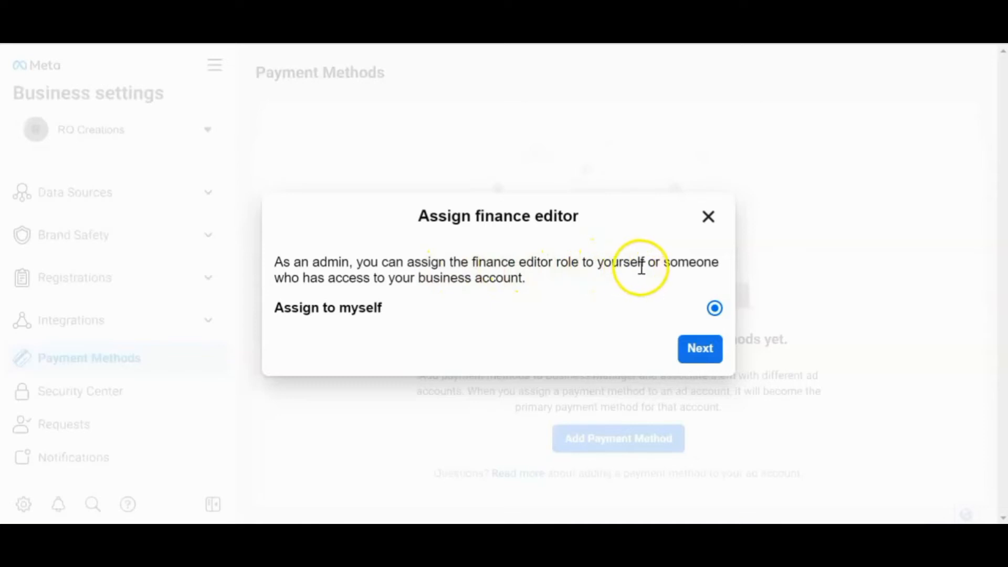
{"action": "mouse_move", "coordinate": [456, 294]}
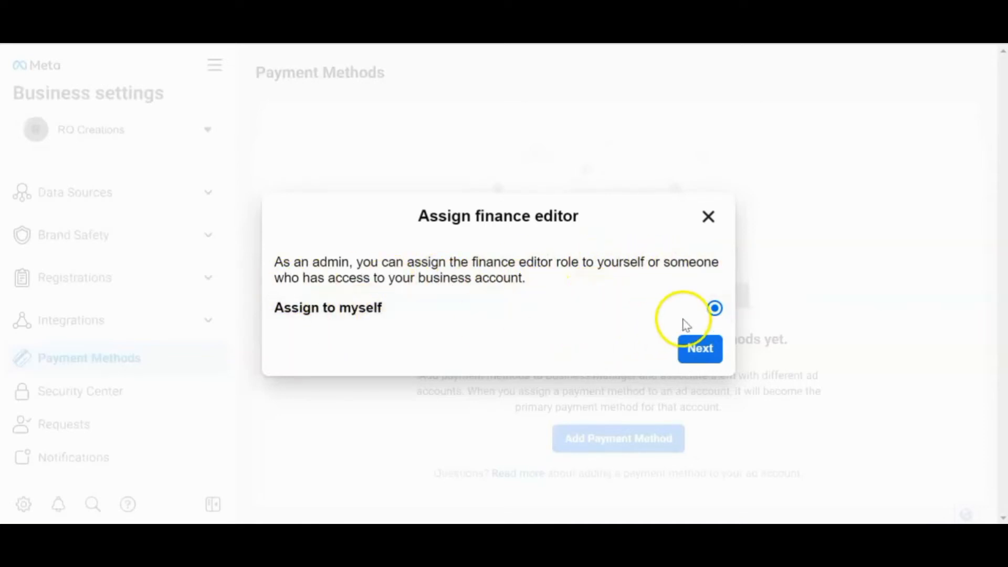
{"action": "left_click", "coordinate": [700, 349]}
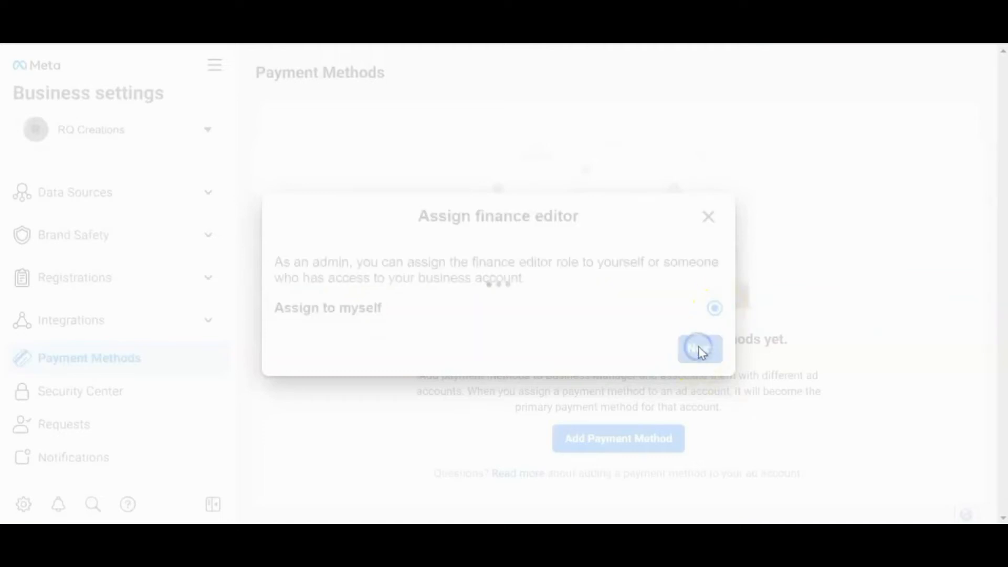
- Set the currency to Philippine Peso, keep Debit or credit card, and continue
{"action": "left_click", "coordinate": [700, 348]}
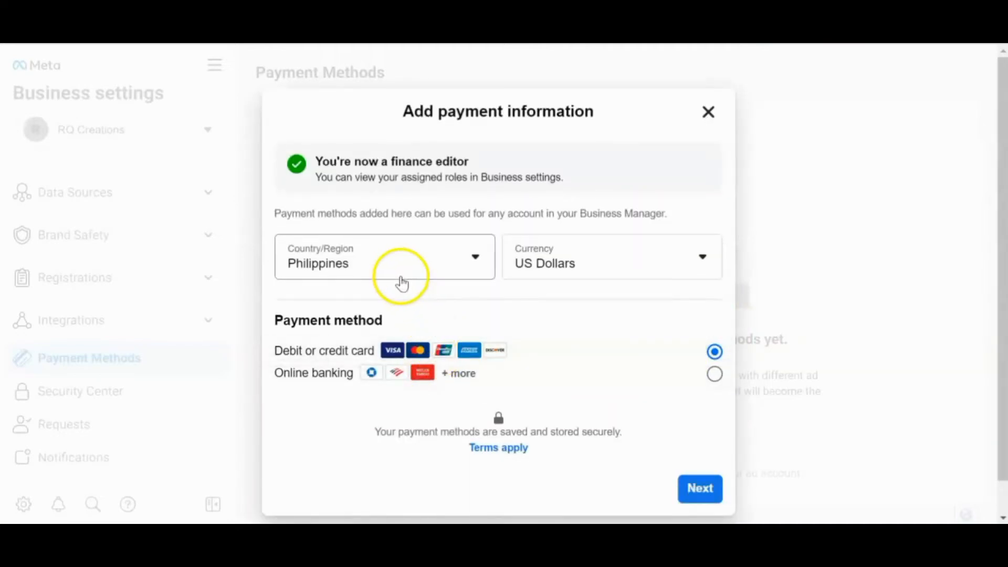
{"action": "mouse_move", "coordinate": [455, 282]}
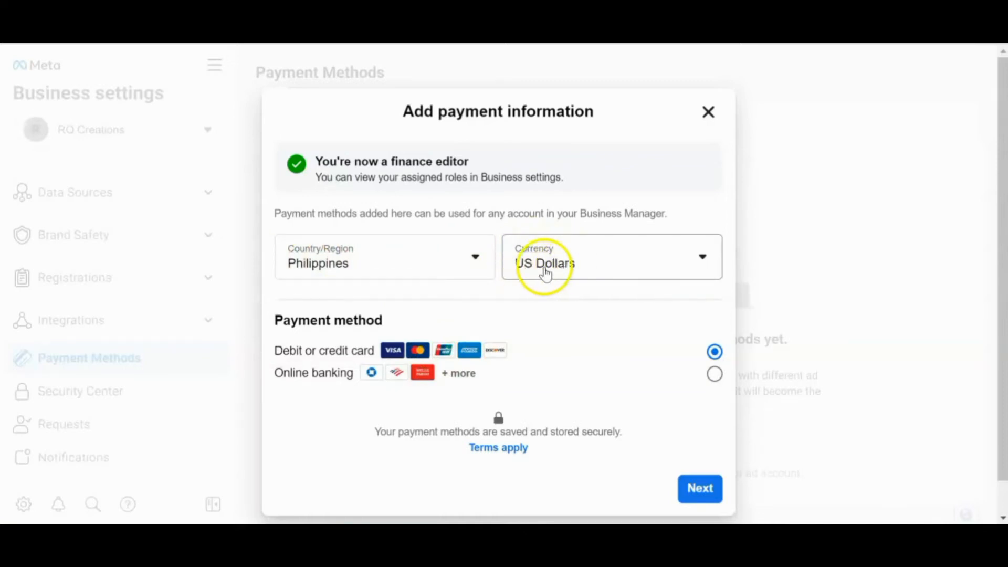
{"action": "mouse_move", "coordinate": [706, 266]}
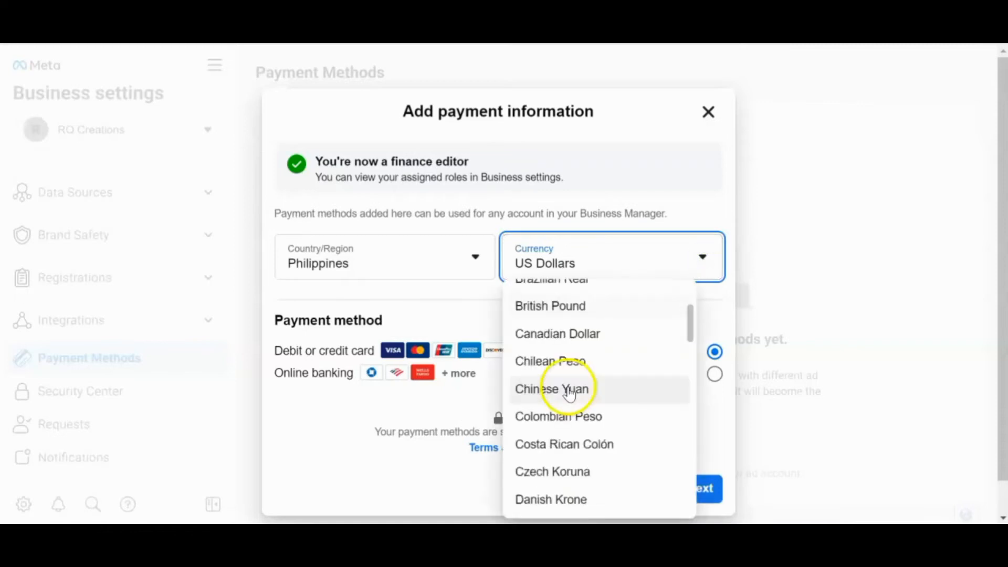
{"action": "scroll", "scroll_direction": "down", "scroll_amount": 3}
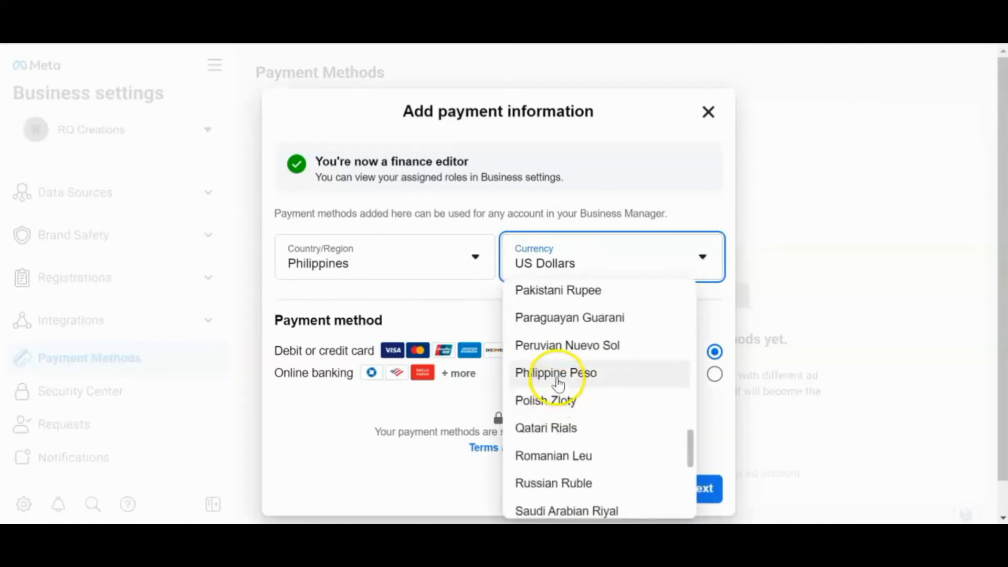
{"action": "left_click", "coordinate": [555, 373]}
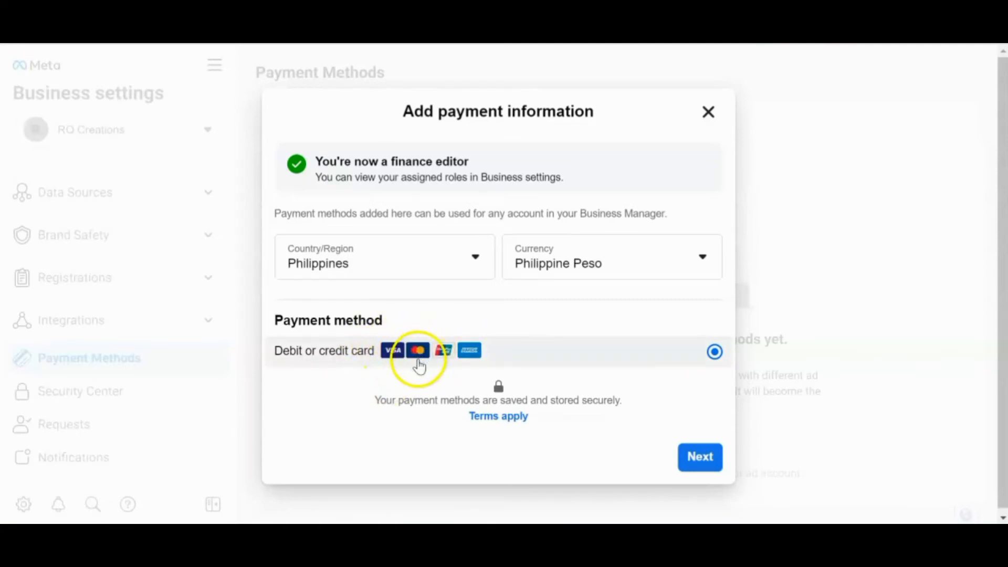
{"action": "mouse_move", "coordinate": [608, 469]}
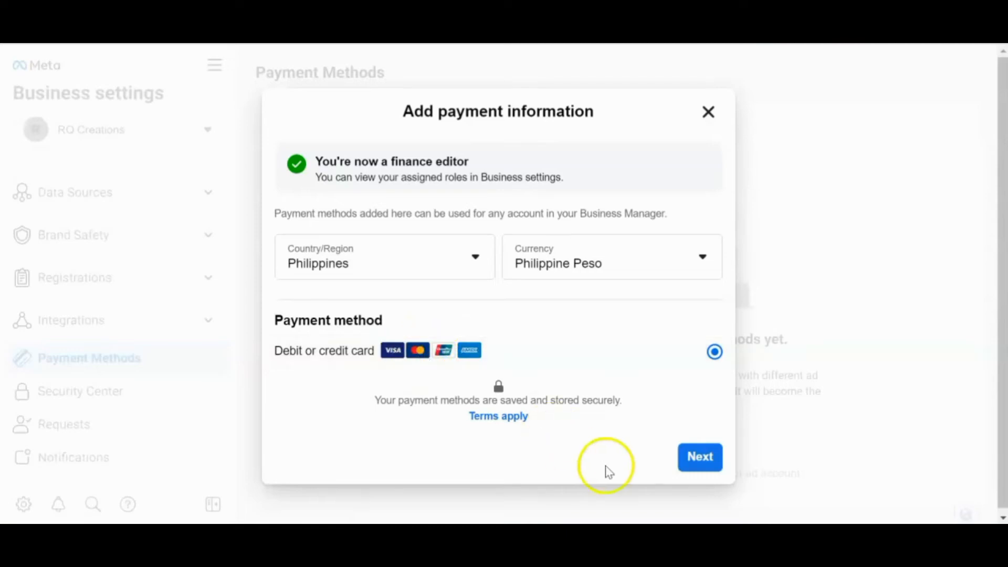
{"action": "left_click", "coordinate": [699, 457]}
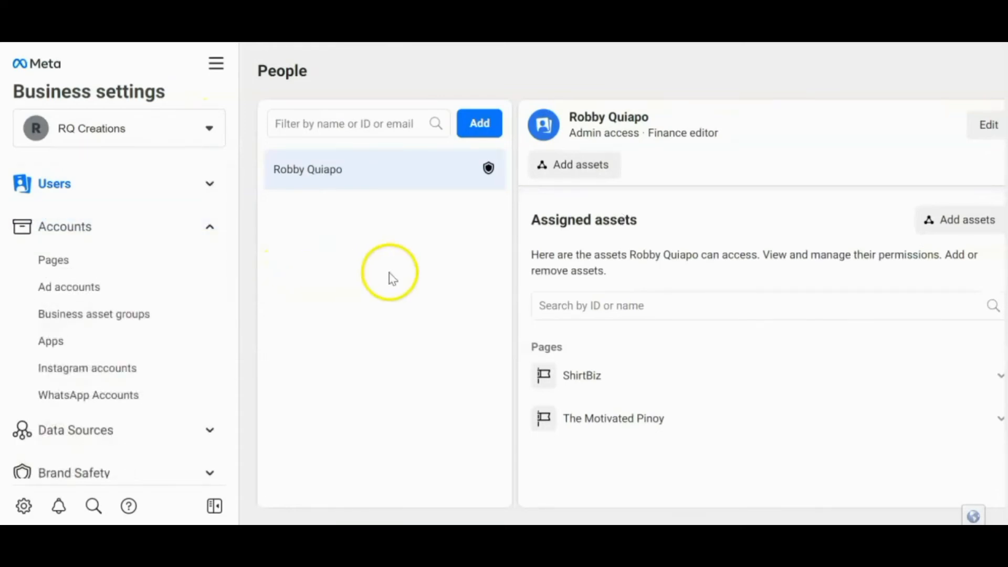
{"action": "mouse_move", "coordinate": [321, 225]}
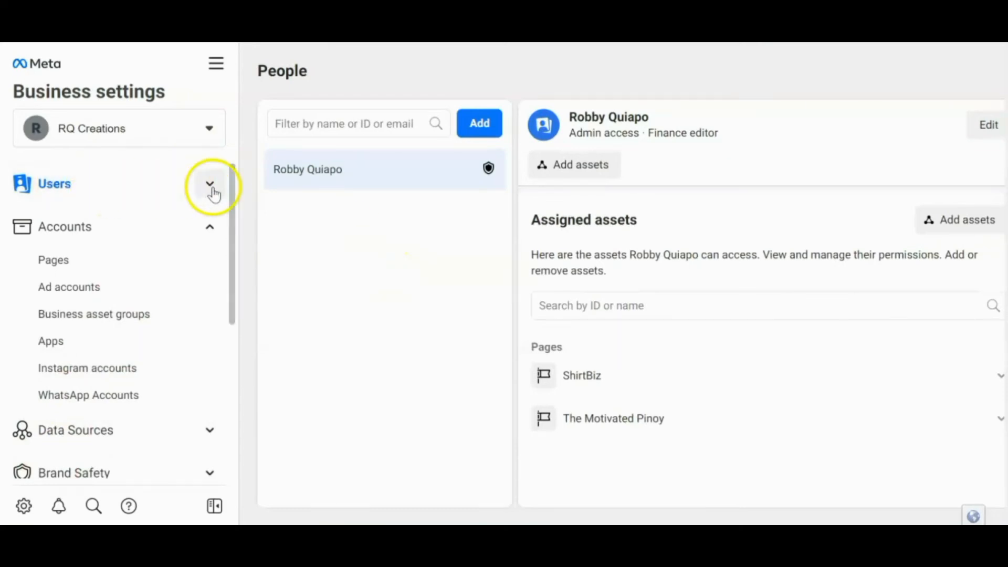
{"action": "left_click", "coordinate": [210, 184]}
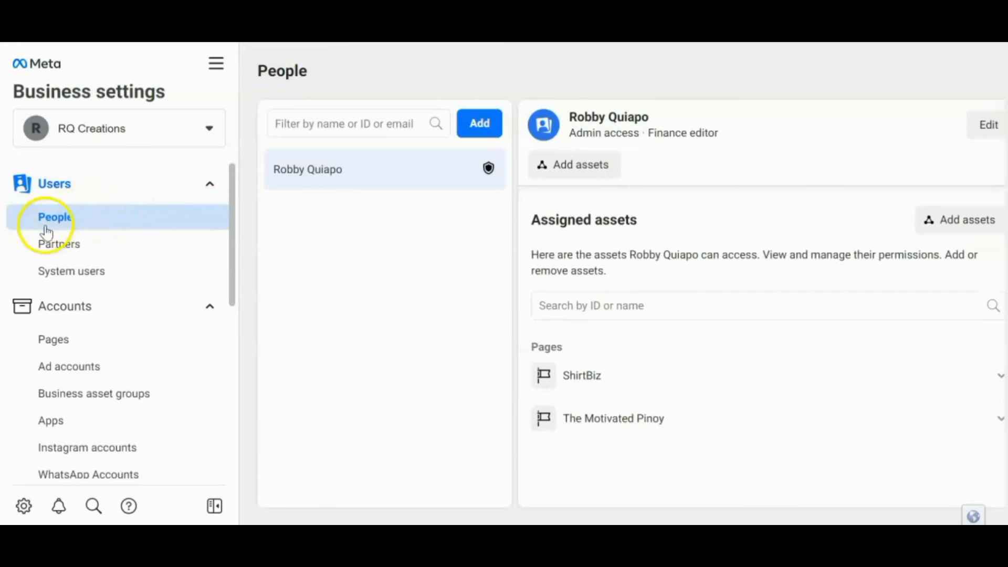
{"action": "mouse_move", "coordinate": [64, 220]}
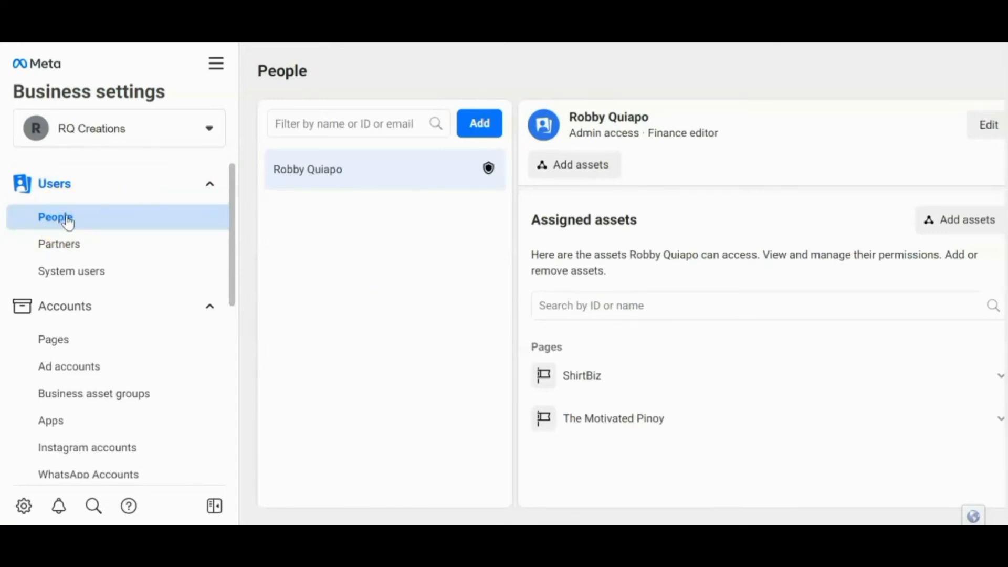
{"action": "mouse_move", "coordinate": [215, 214]}
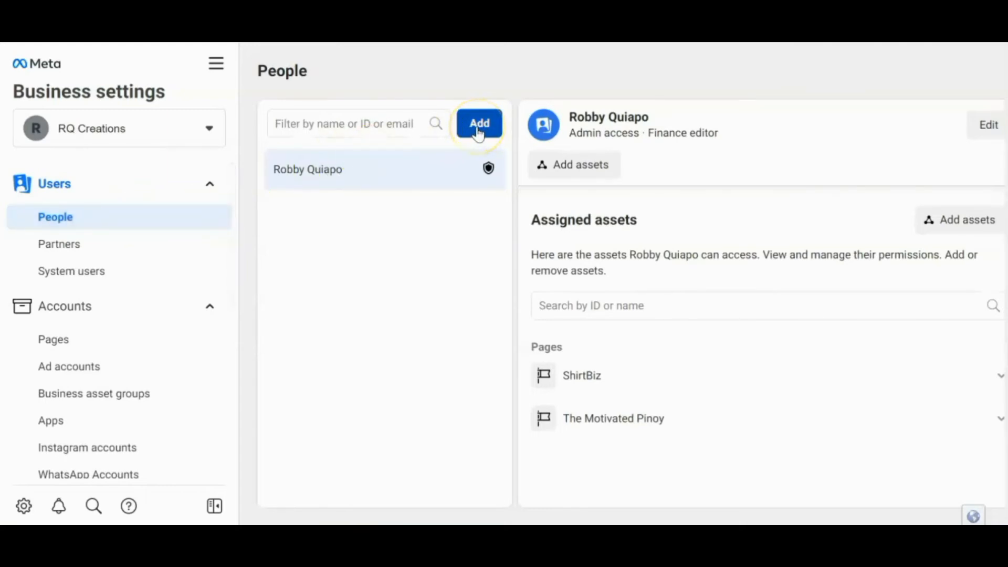
{"action": "left_click", "coordinate": [479, 123]}
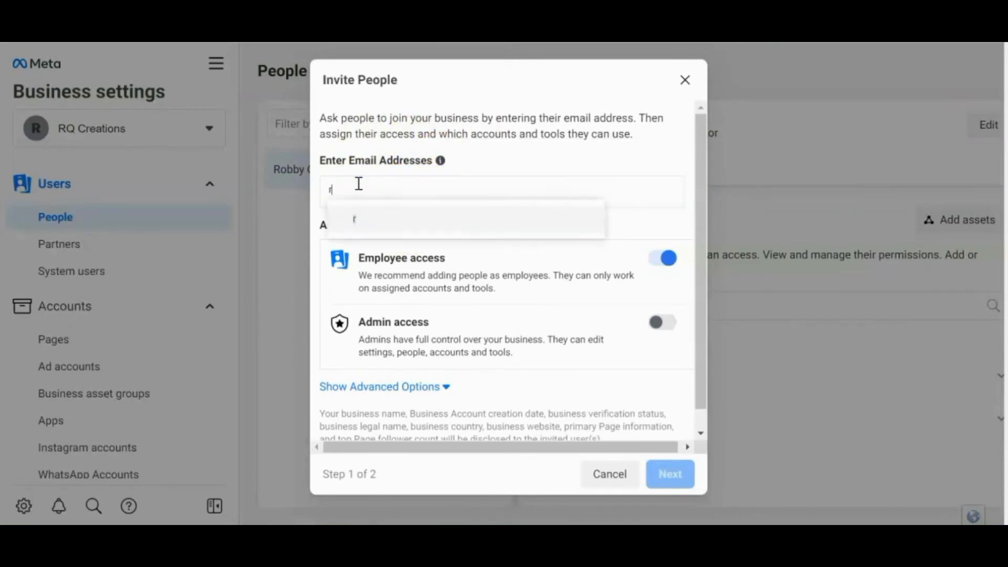
{"action": "type", "text": "robbyquiapo"}
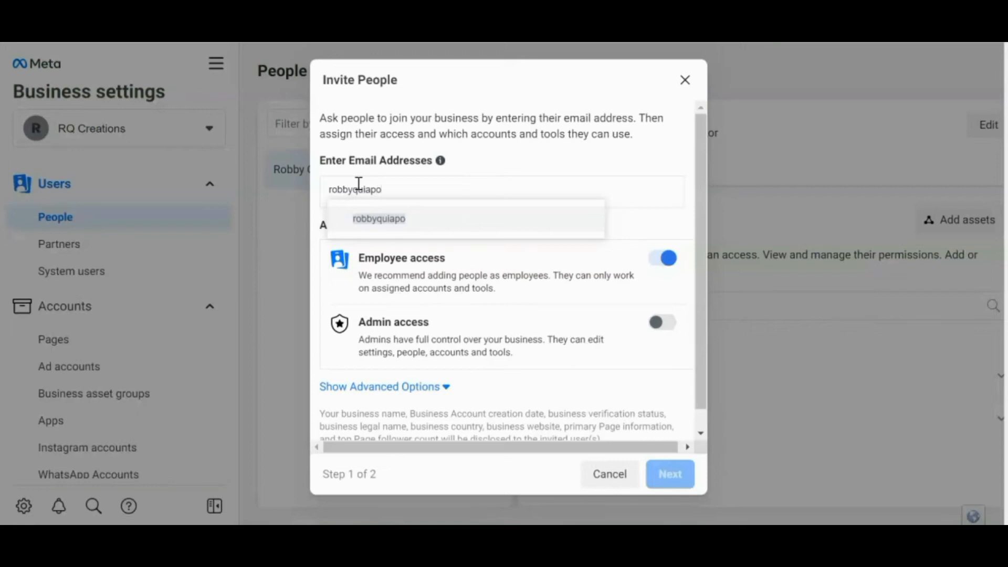
{"action": "left_click", "coordinate": [378, 218]}
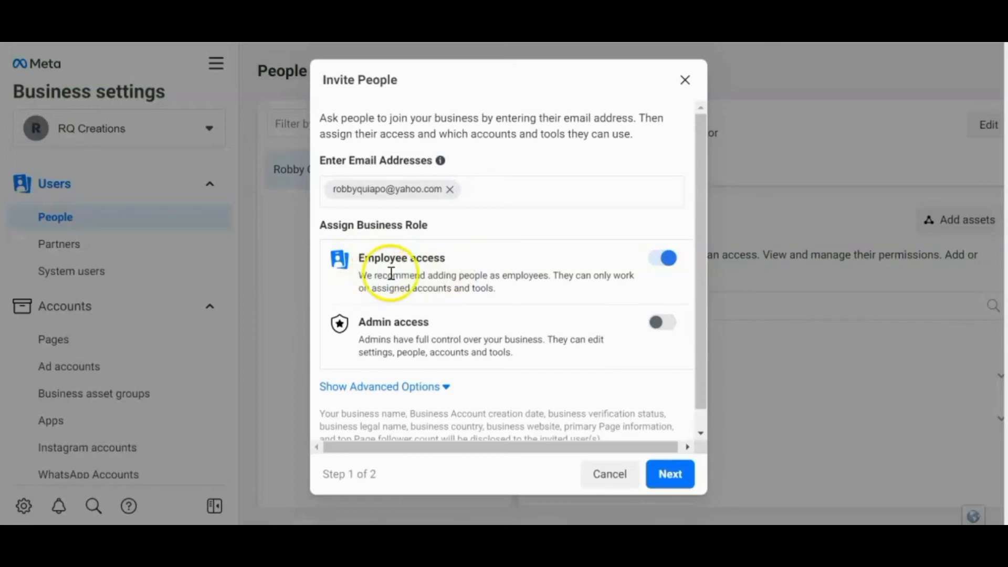
{"action": "mouse_move", "coordinate": [418, 328]}
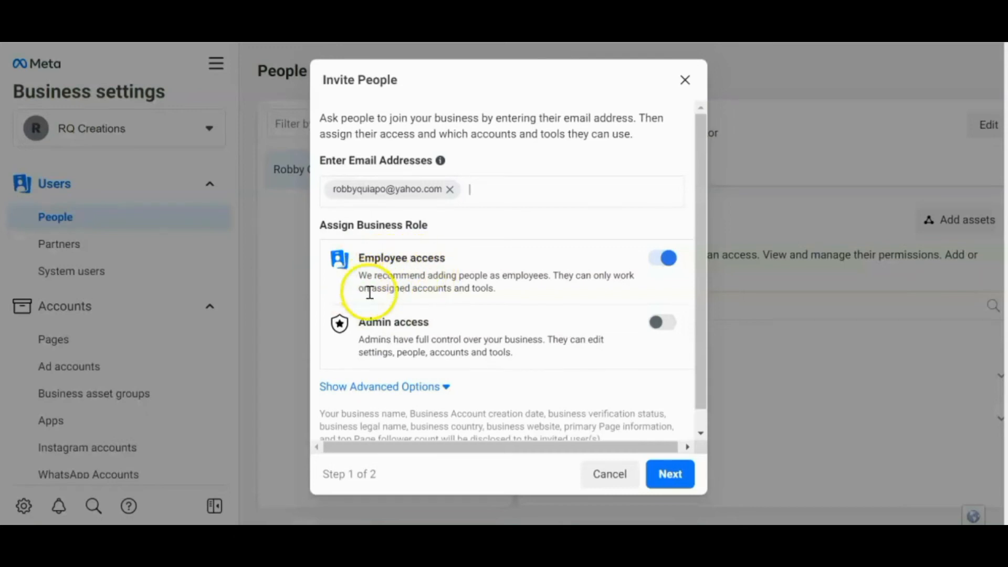
{"action": "mouse_move", "coordinate": [514, 290]}
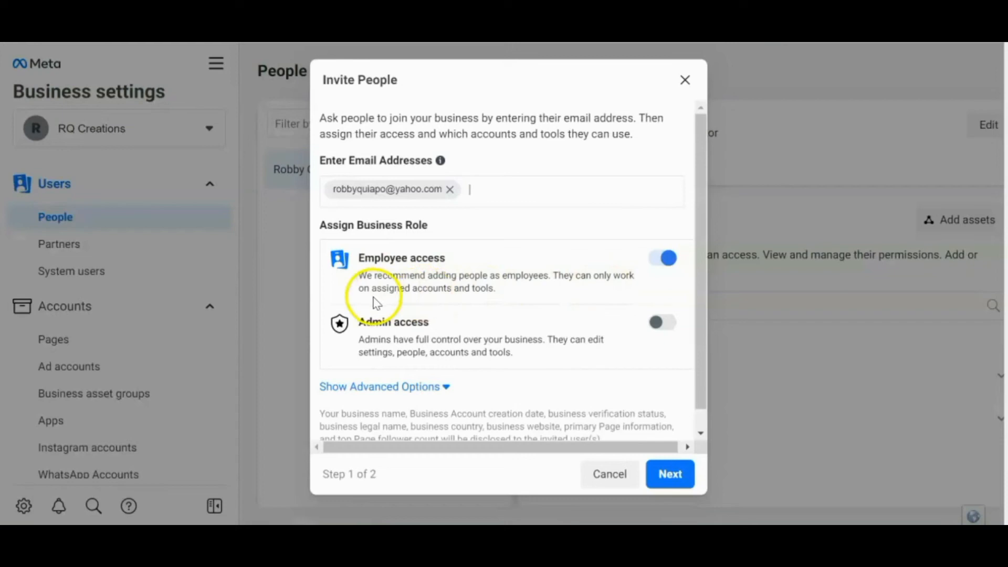
{"action": "mouse_move", "coordinate": [498, 299]}
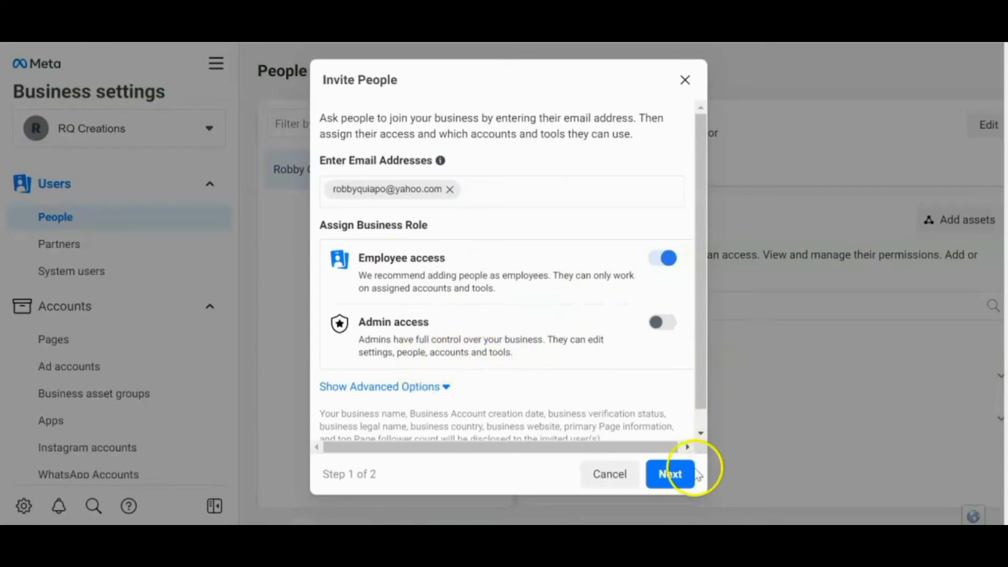
- Grant ShirtBiz page task access including ads and insights, and send the invitation
{"action": "left_click", "coordinate": [670, 473]}
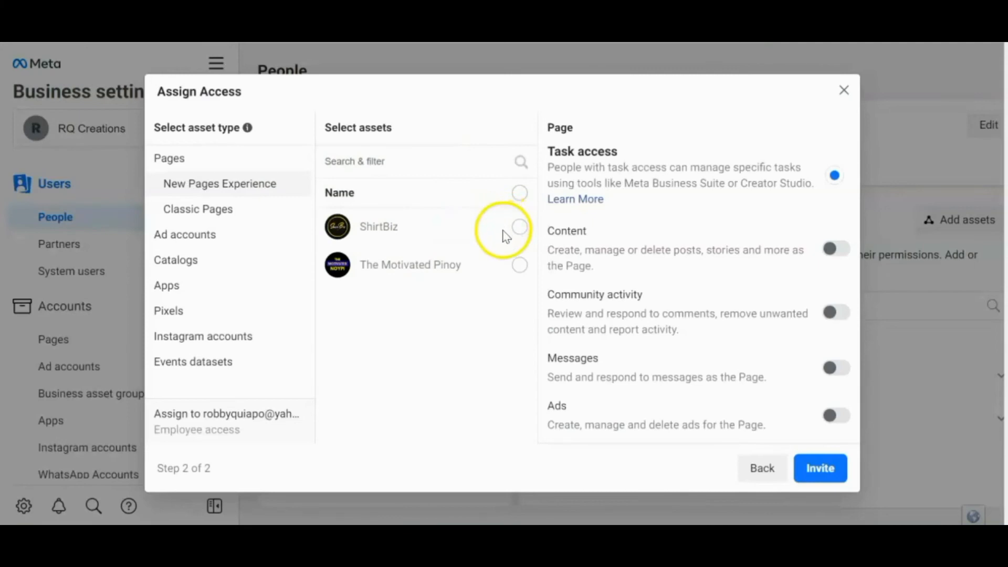
{"action": "left_click", "coordinate": [520, 229]}
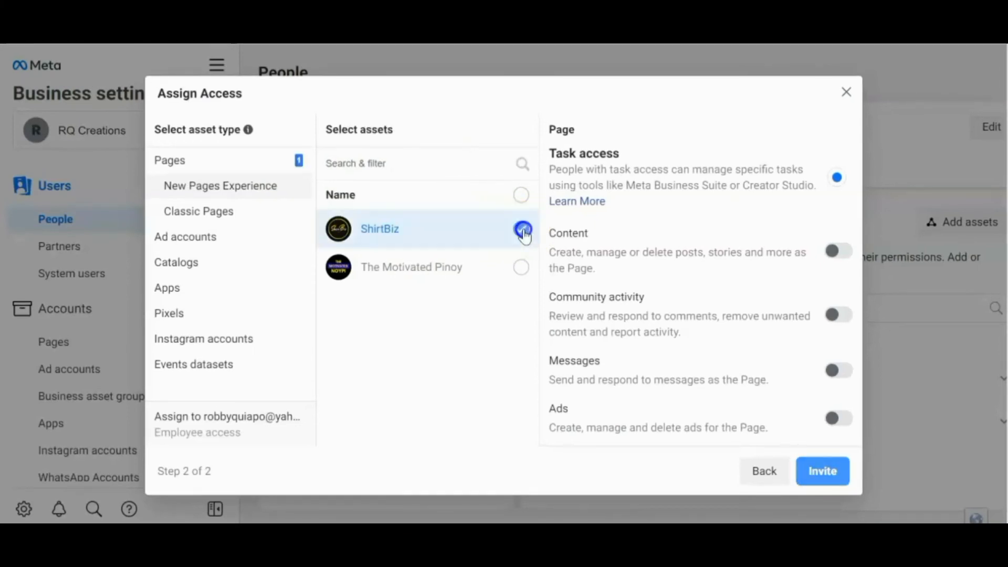
{"action": "left_click", "coordinate": [521, 229]}
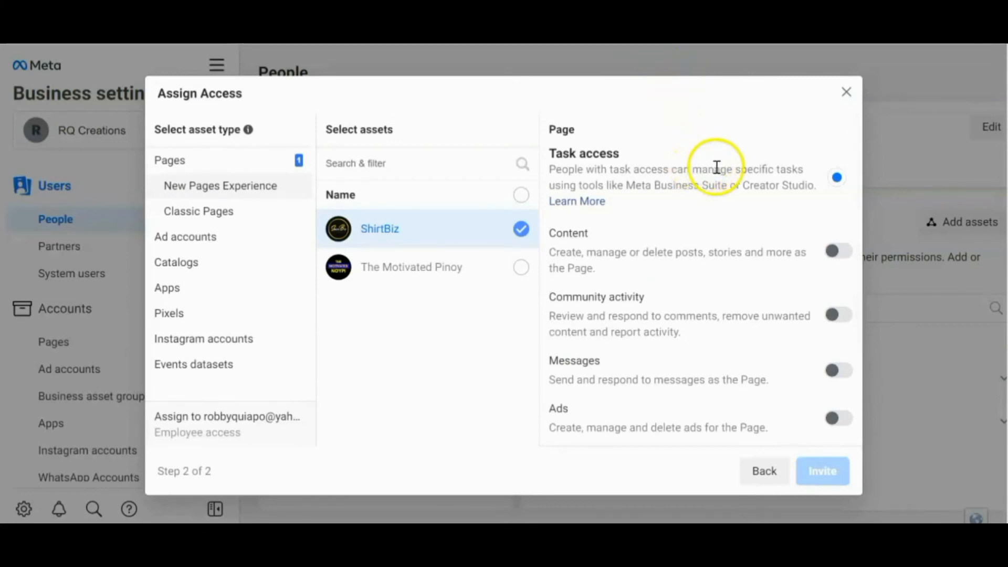
{"action": "mouse_move", "coordinate": [759, 221]}
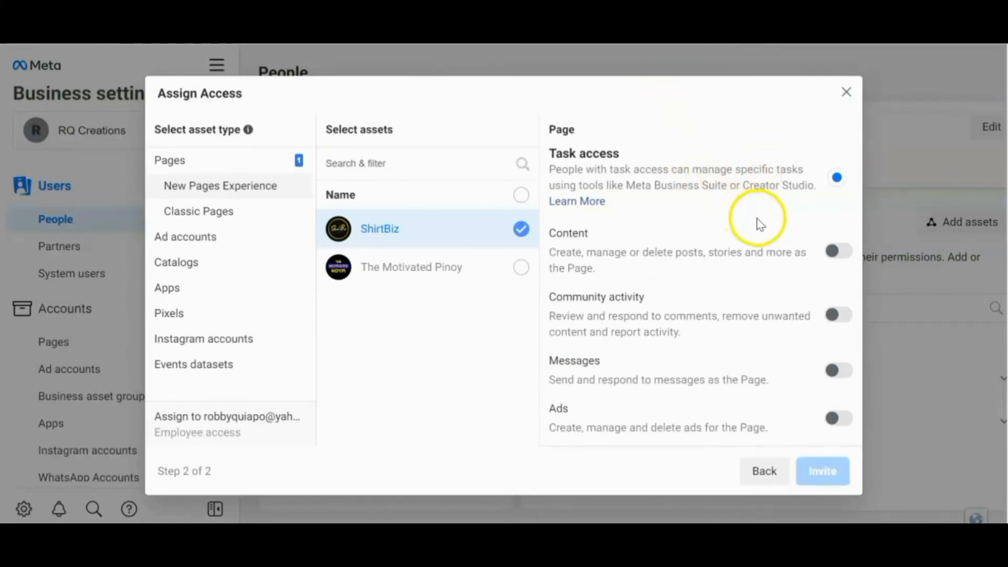
{"action": "mouse_move", "coordinate": [755, 212]}
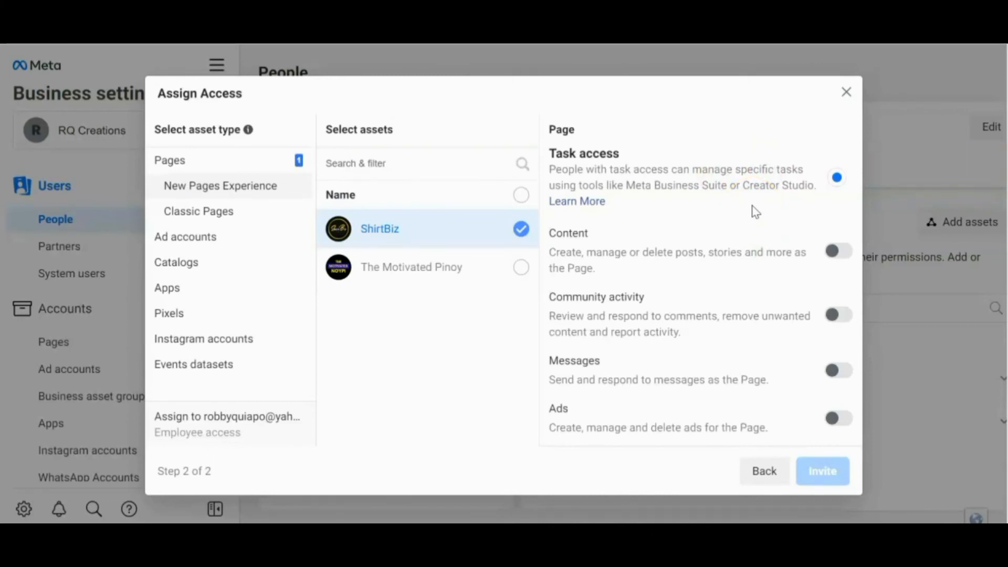
{"action": "mouse_move", "coordinate": [674, 228]}
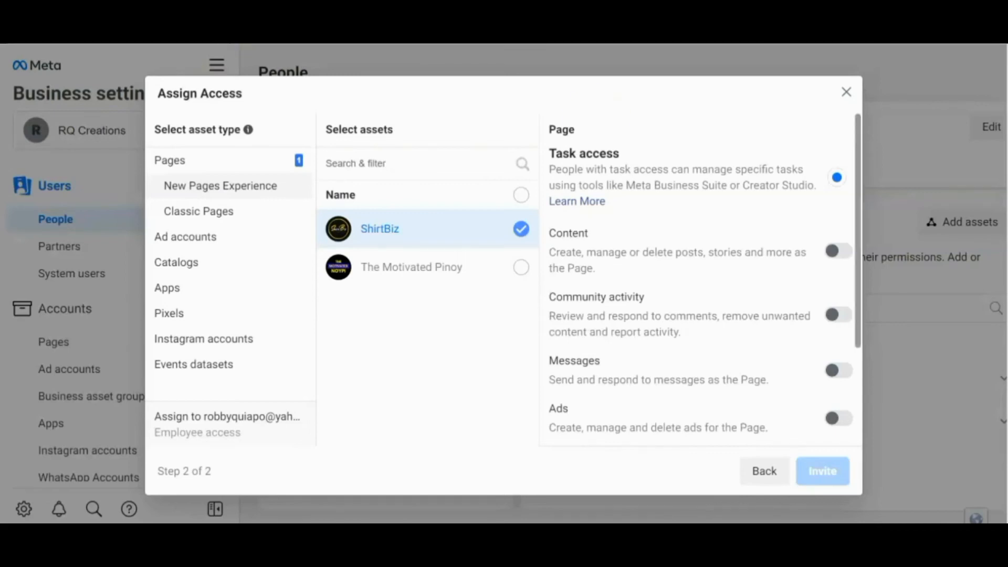
{"action": "mouse_move", "coordinate": [650, 258]}
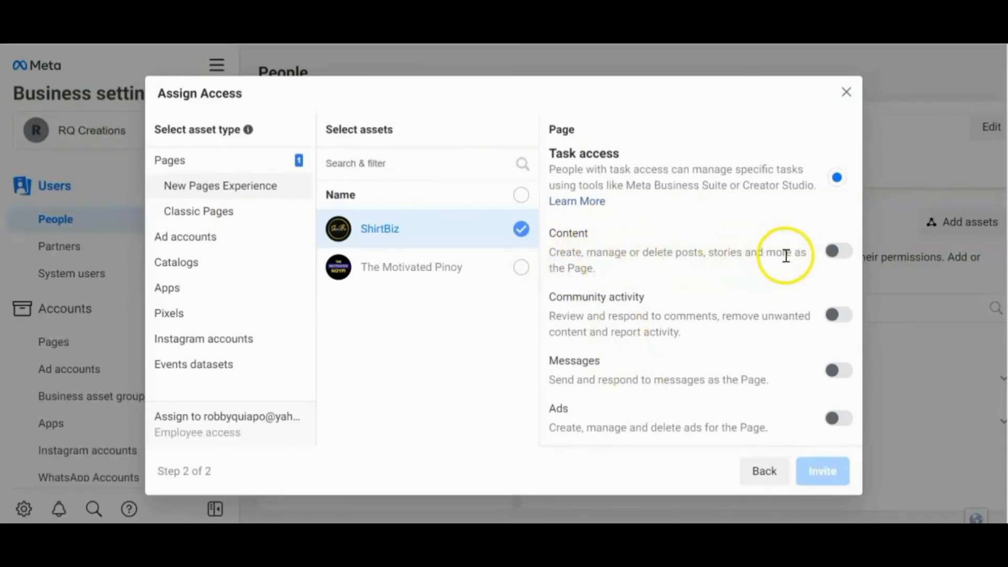
{"action": "mouse_move", "coordinate": [557, 266]}
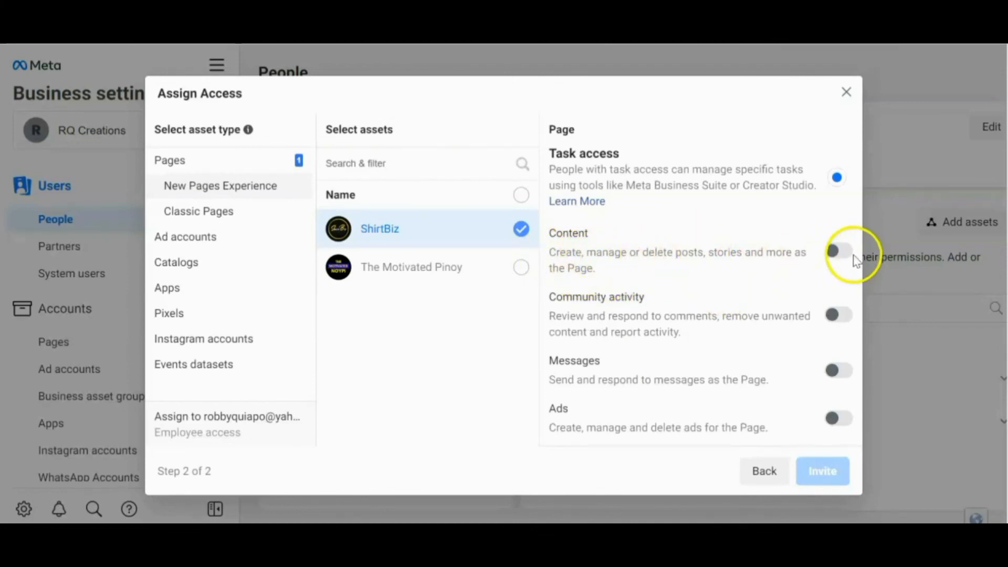
{"action": "scroll", "scroll_direction": "down", "scroll_amount": 3}
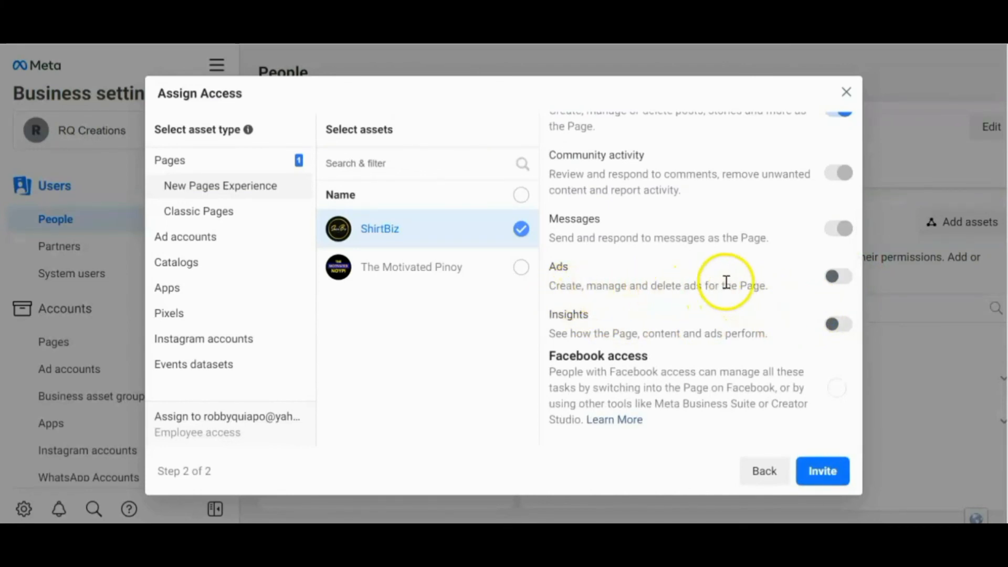
{"action": "mouse_move", "coordinate": [687, 282]}
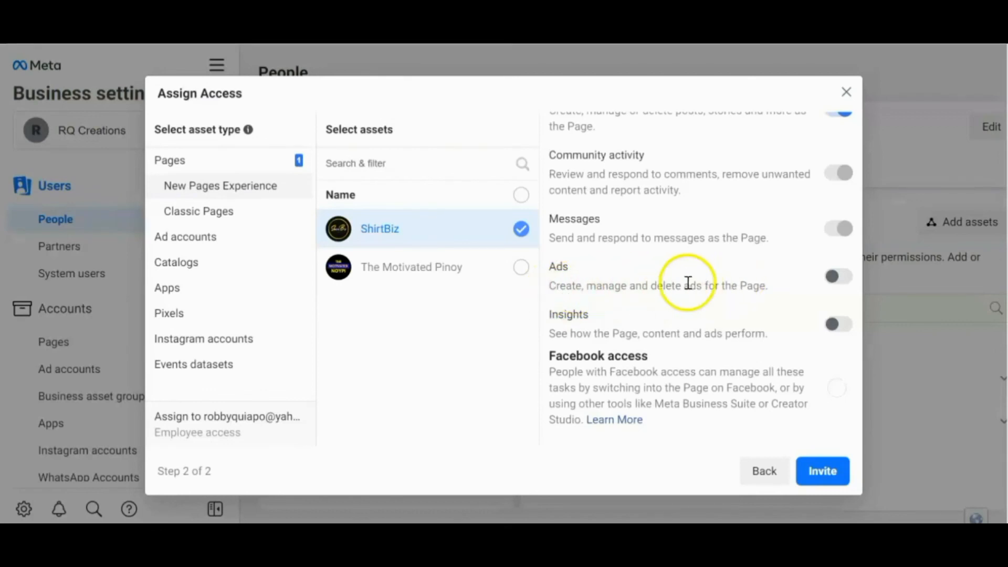
{"action": "left_click", "coordinate": [838, 277]}
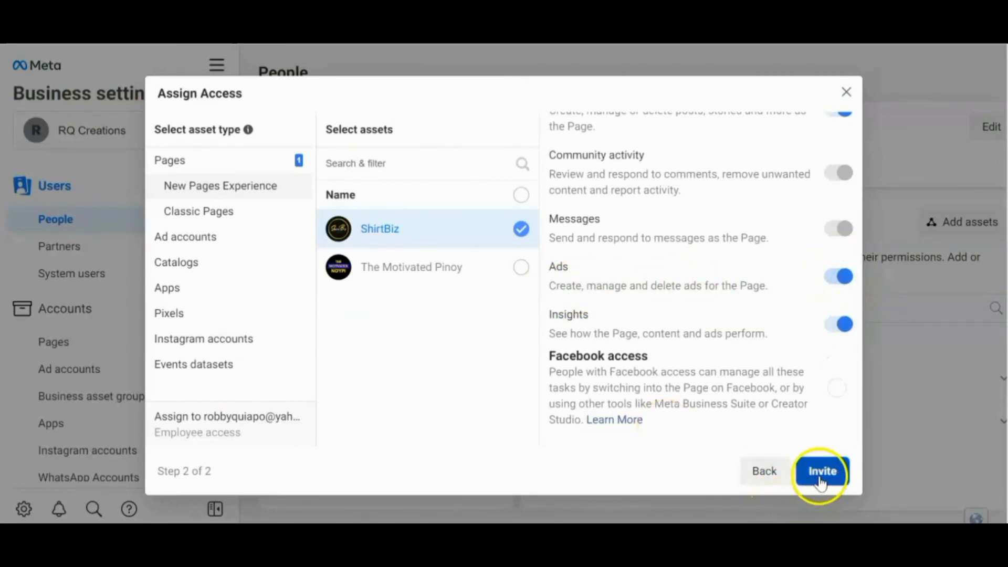
{"action": "left_click", "coordinate": [821, 472]}
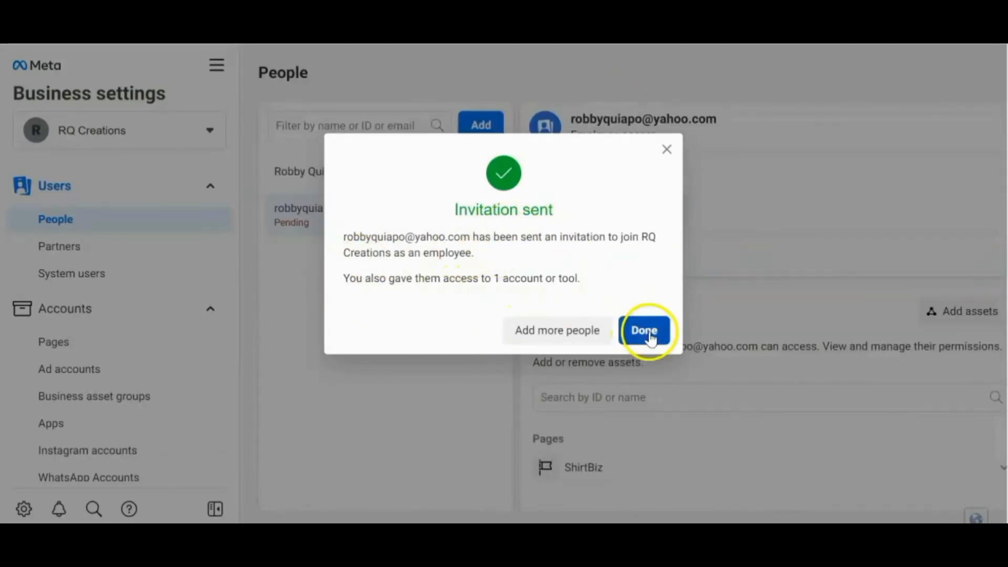
- Dismiss the Invitation sent confirmation, leaving the pending invitee listed with ShirtBiz assigned
{"action": "left_click", "coordinate": [643, 330]}
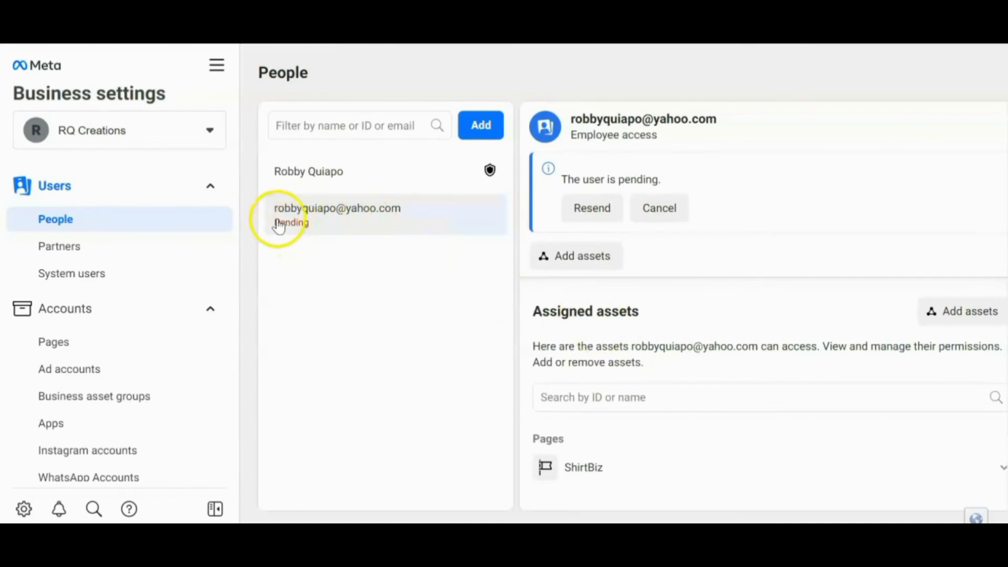
{"action": "mouse_move", "coordinate": [390, 233]}
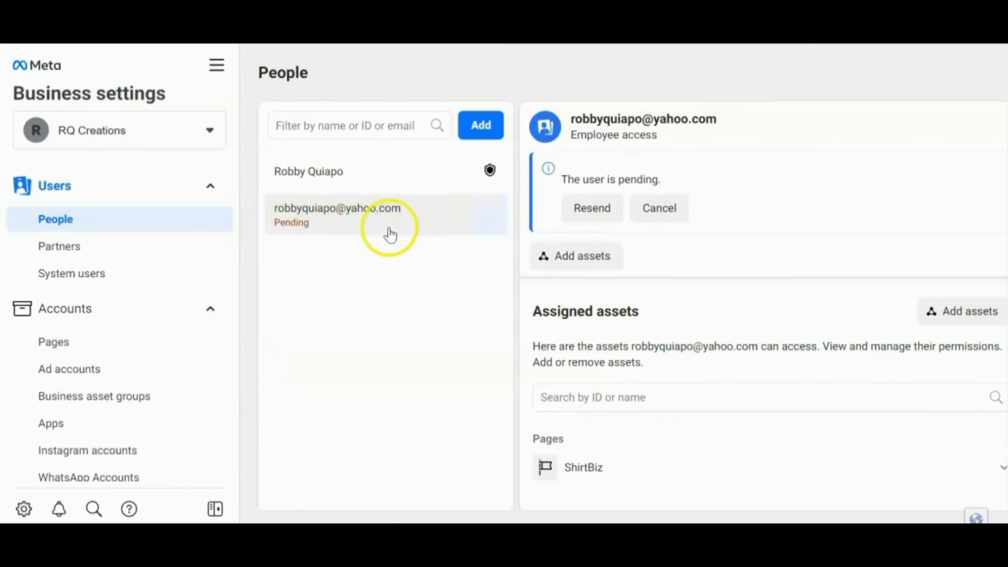